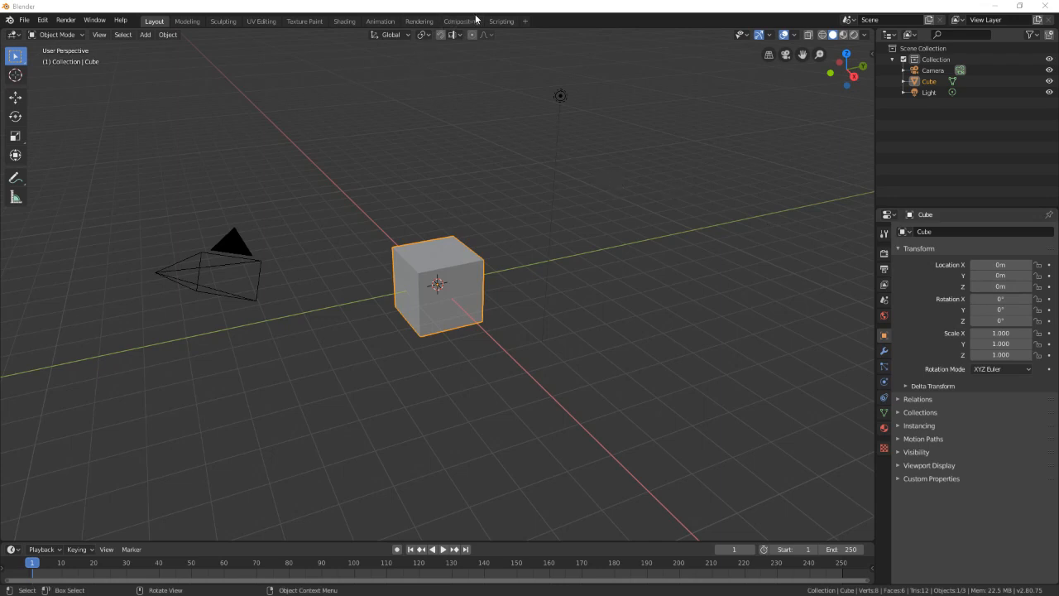
mouse_move(348, 152)
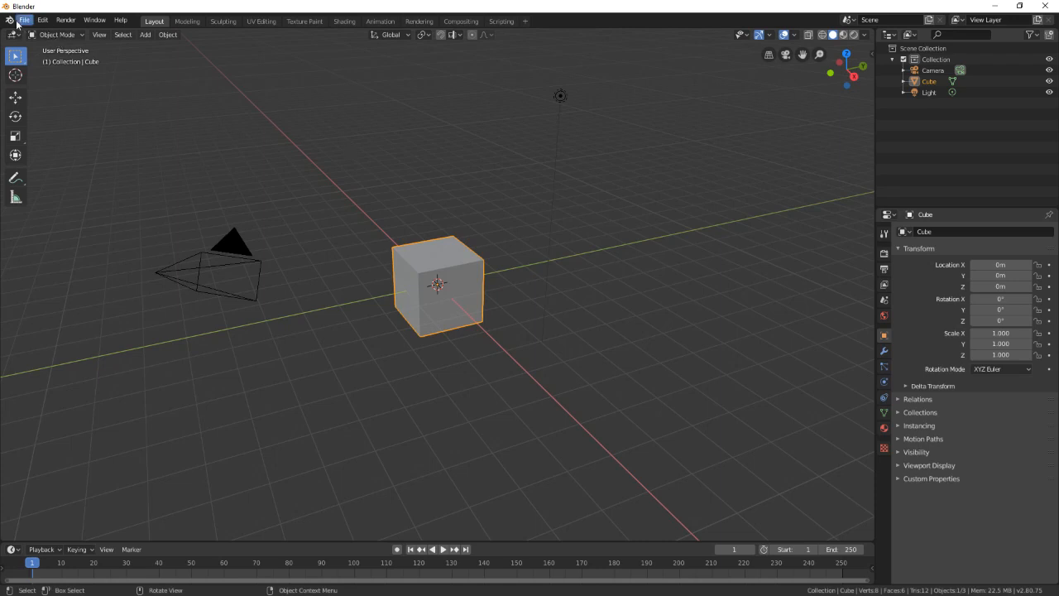
Start a new General project and add a Video Editing workspace tab
click(23, 20)
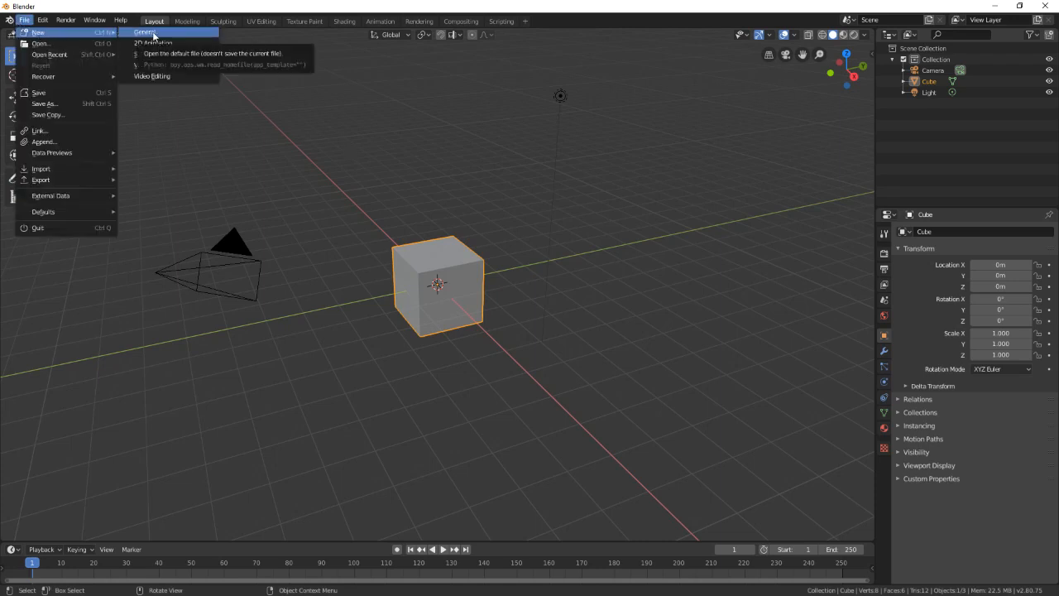
mouse_move(153, 76)
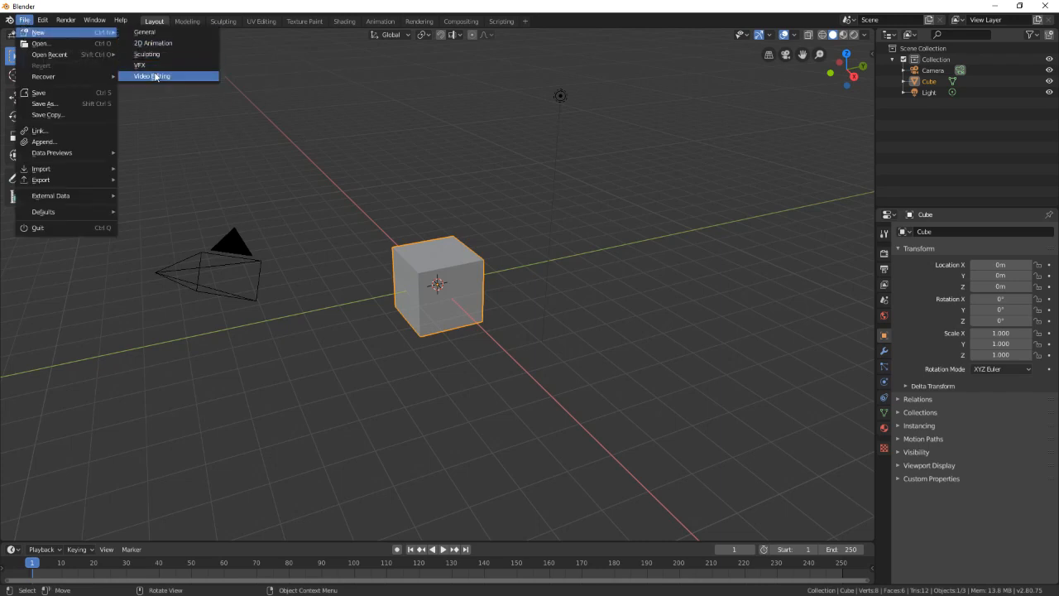
click(152, 77)
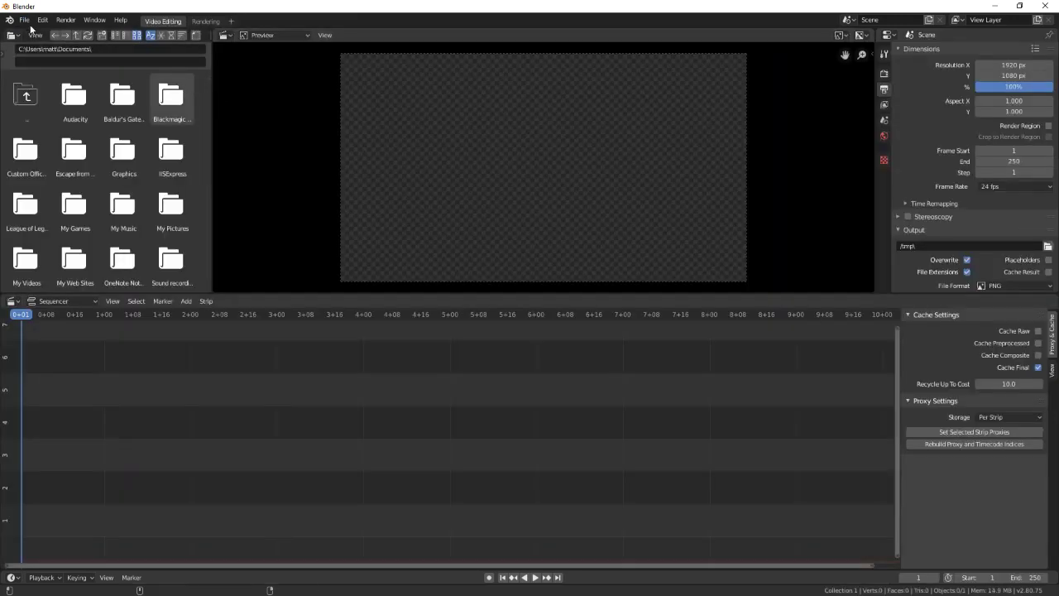
click(23, 20)
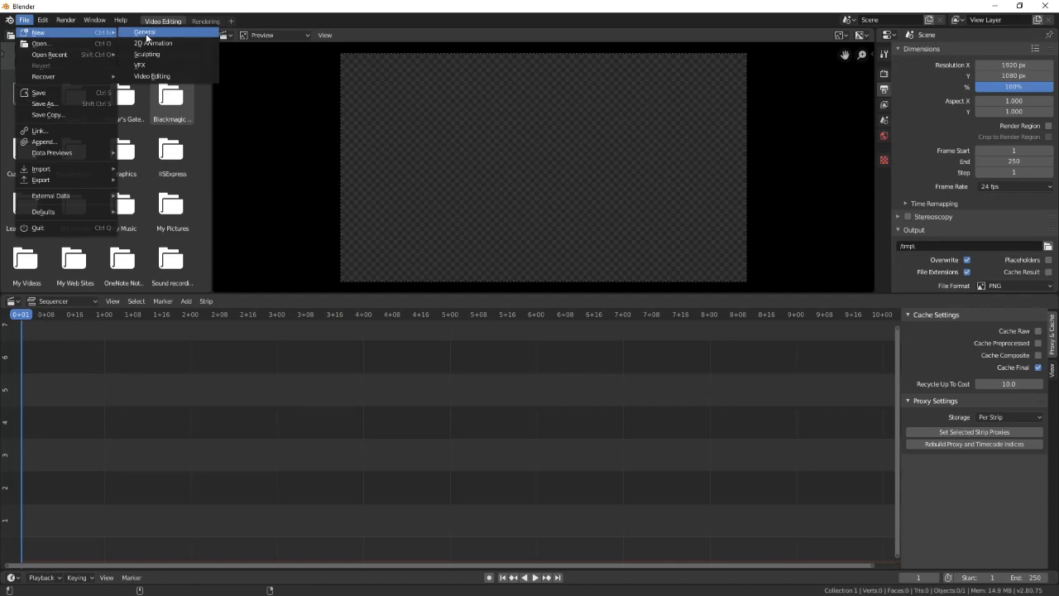
click(144, 33)
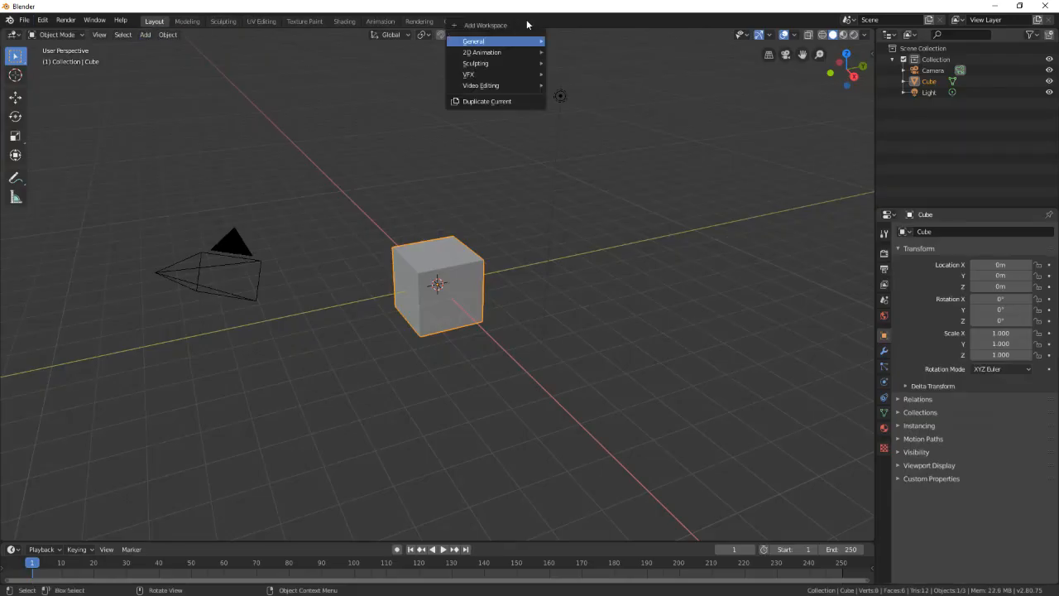
click(480, 86)
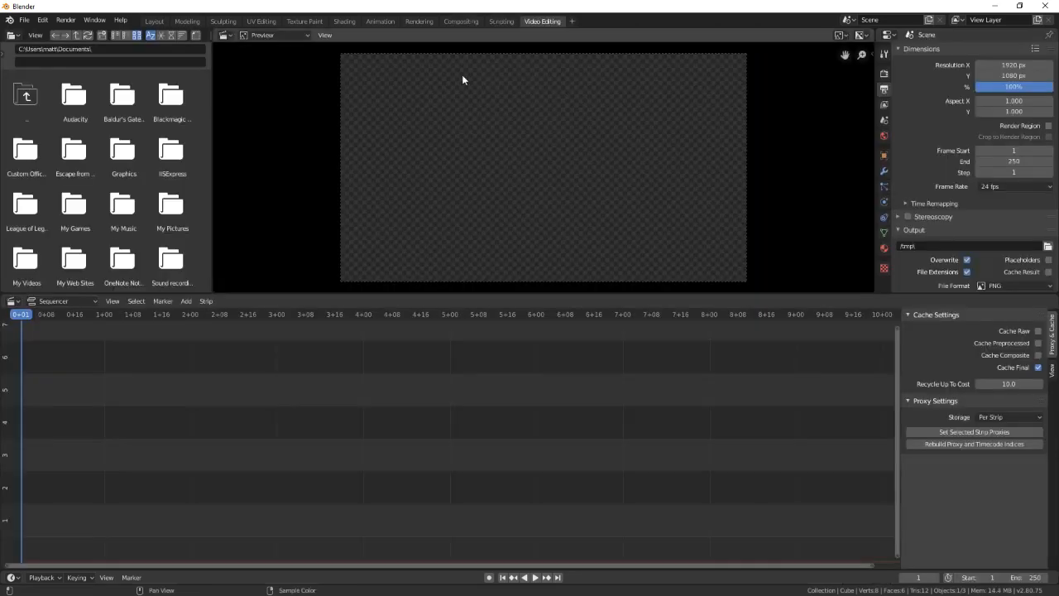
click(26, 20)
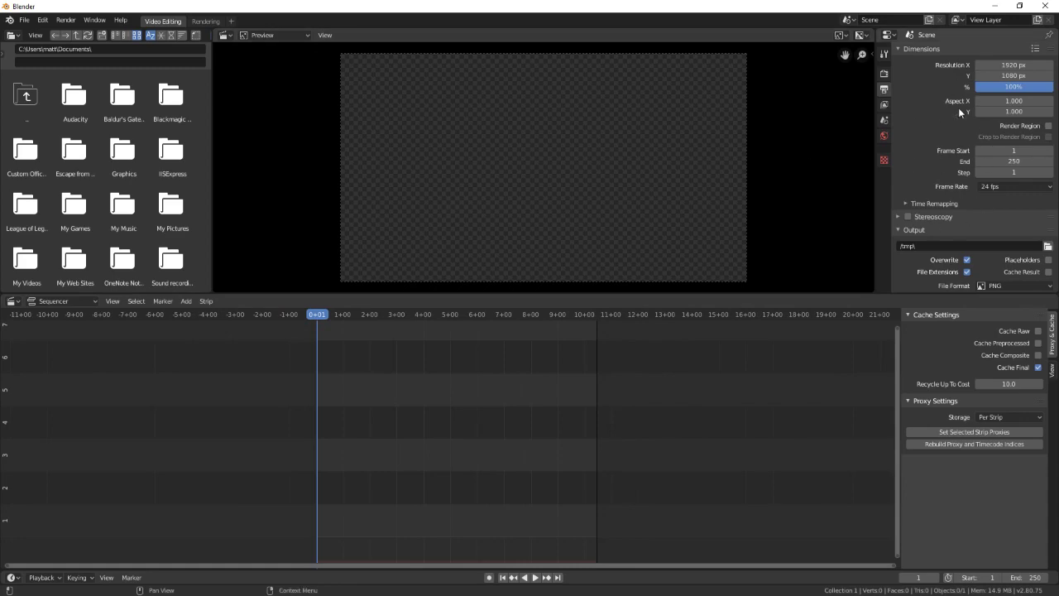
mouse_move(941, 157)
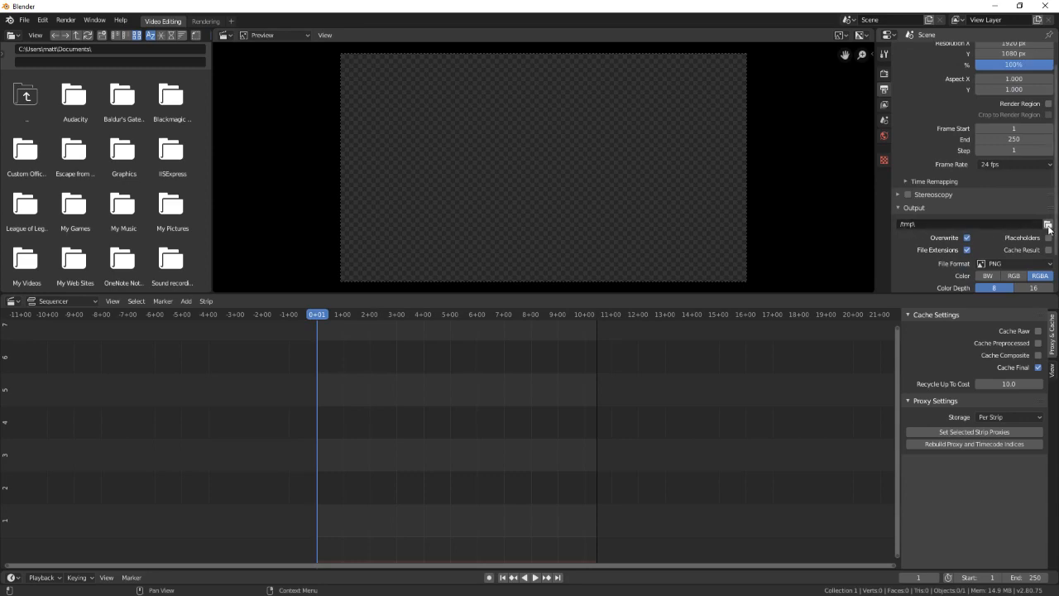
Point the render output path to the RENDERED folder from Recents
click(1049, 223)
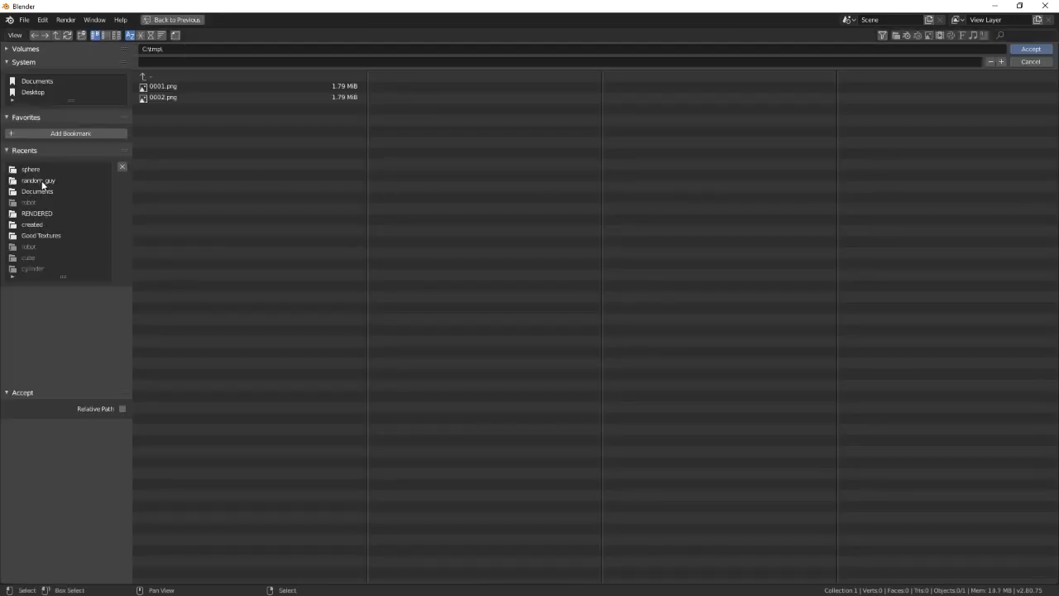
click(37, 213)
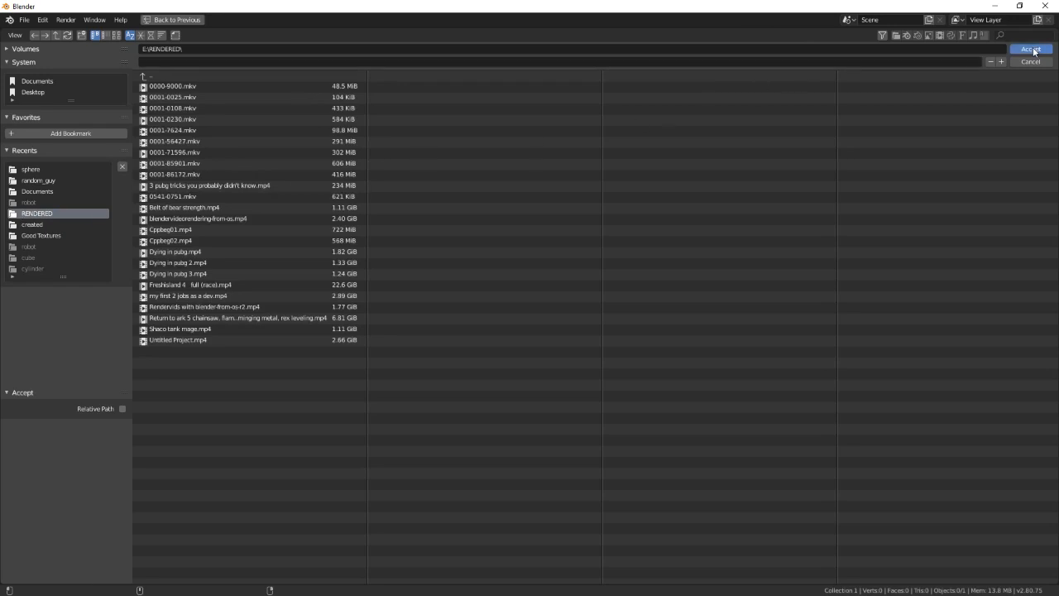
click(1030, 61)
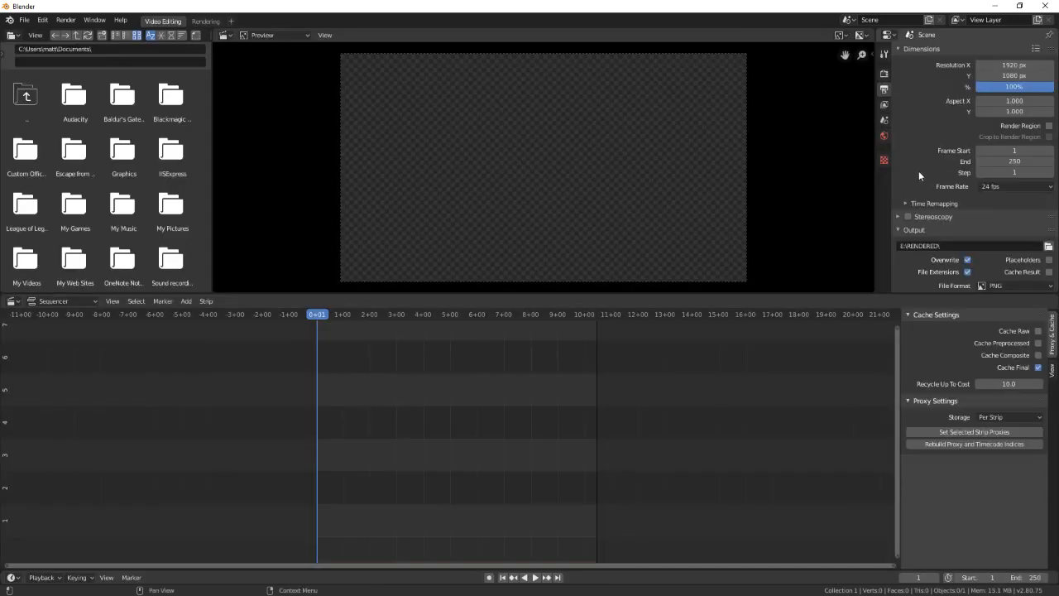
Set output to FFmpeg video with AAC audio and Perceptually Lossless quality
scroll(down, 3)
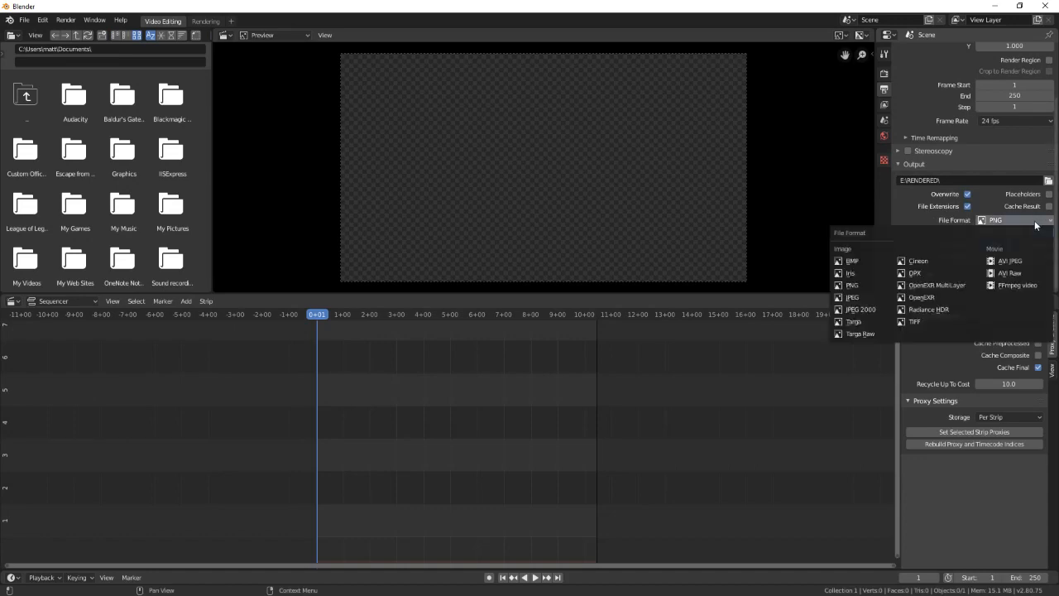
mouse_move(1018, 285)
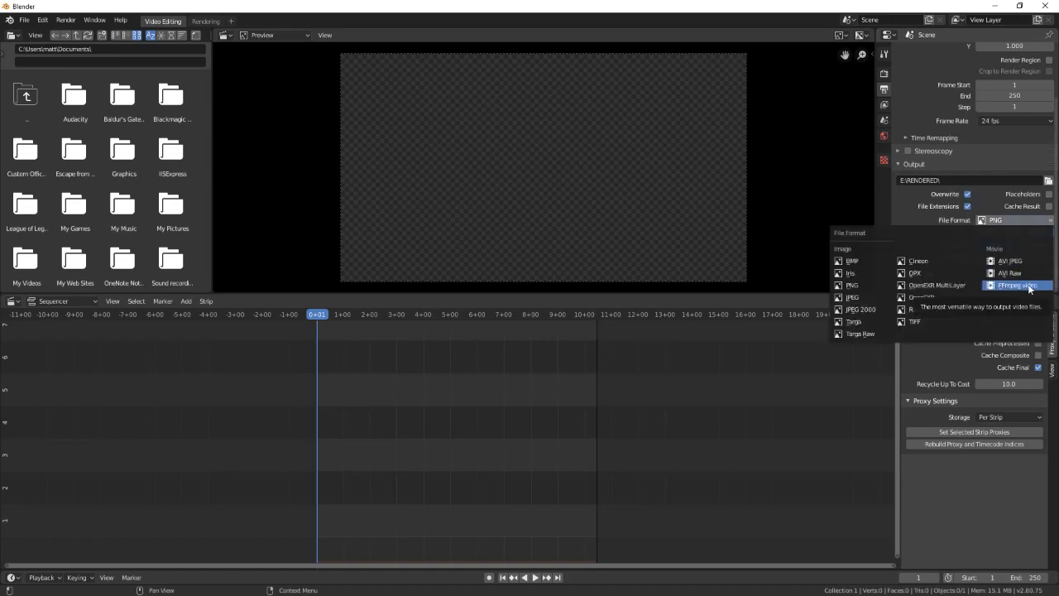
click(1017, 285)
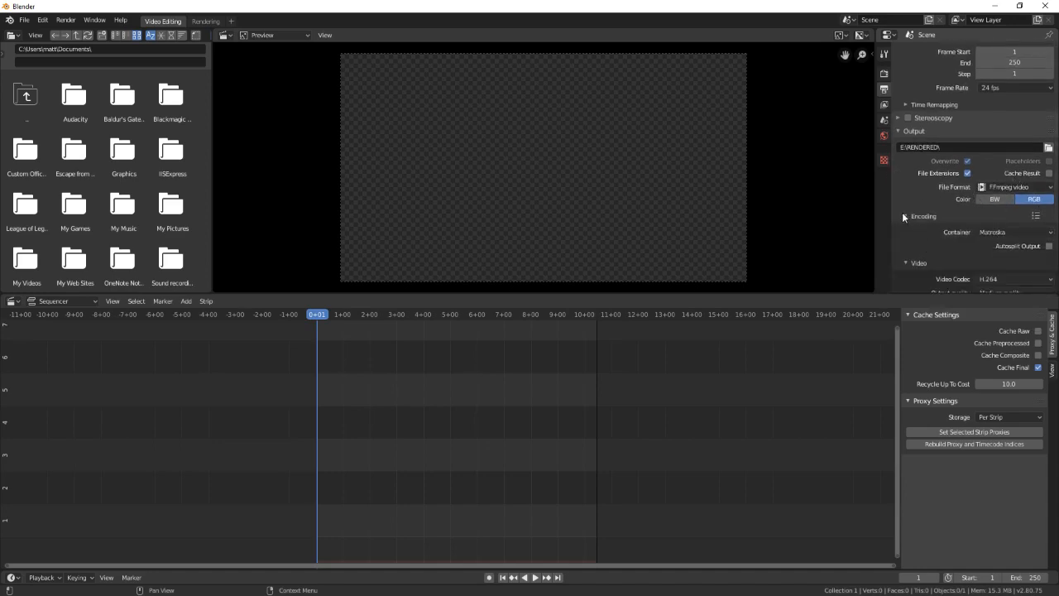
mouse_move(926, 249)
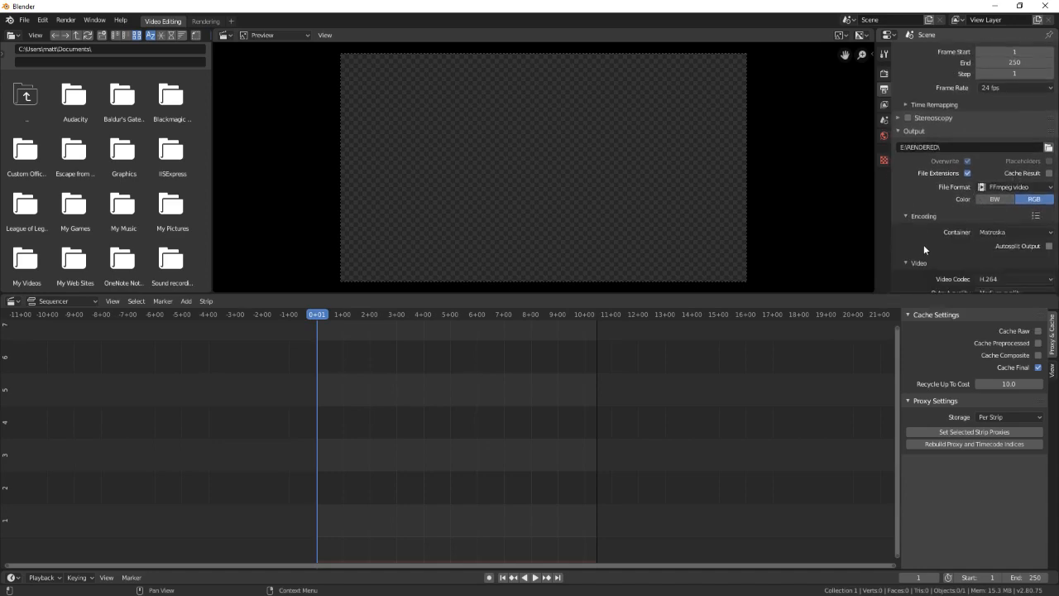
click(1013, 255)
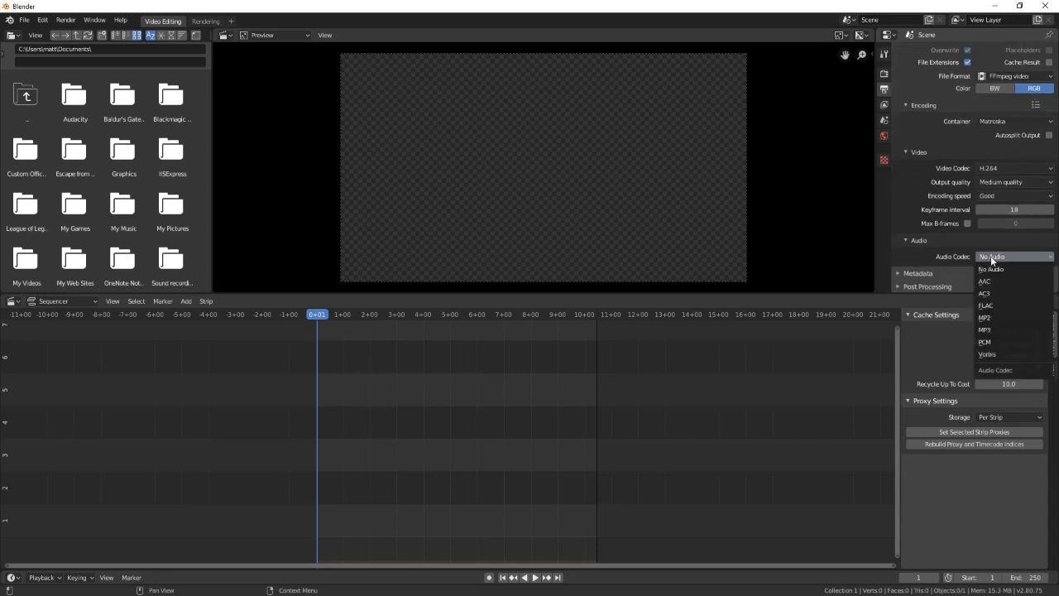
mouse_move(997, 282)
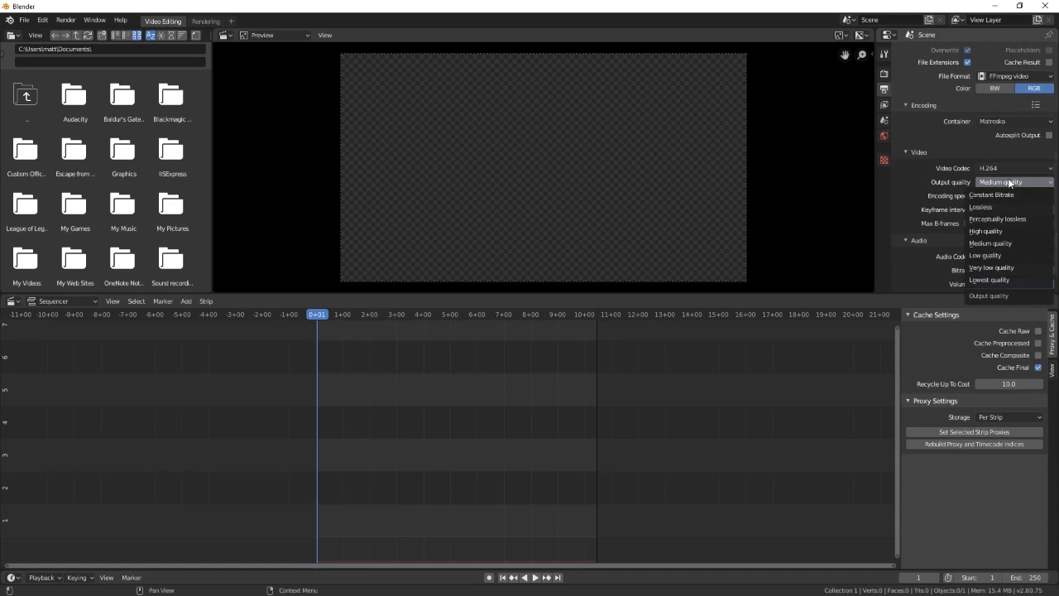
mouse_move(990, 242)
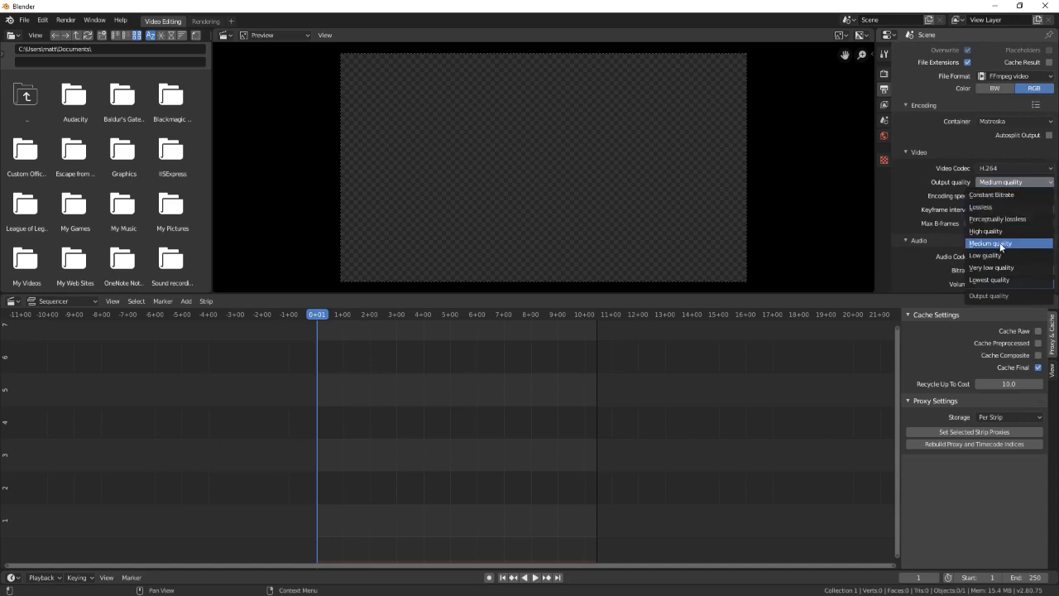
mouse_move(993, 196)
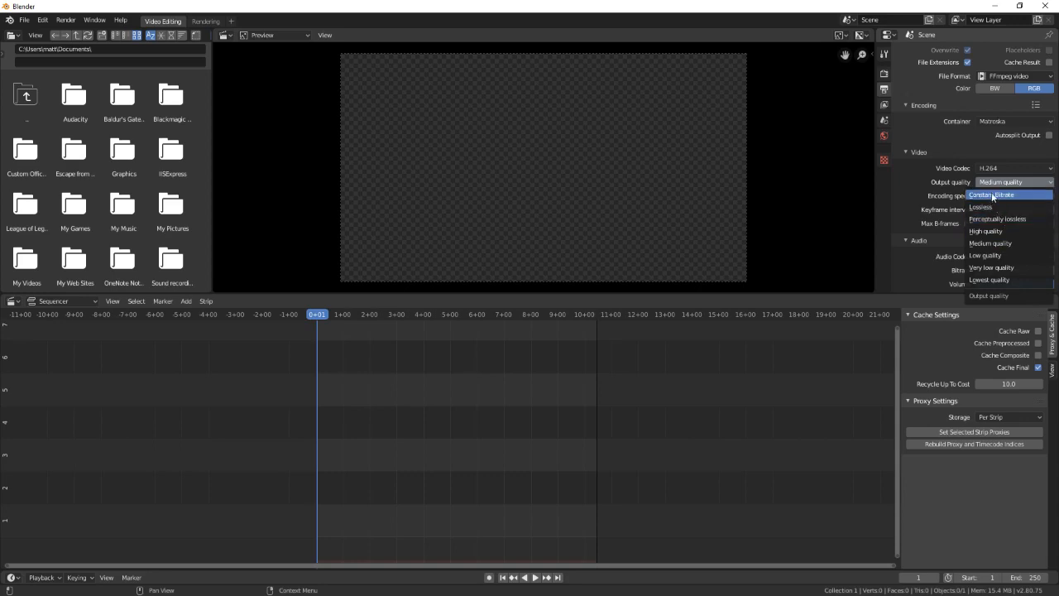
mouse_move(1000, 219)
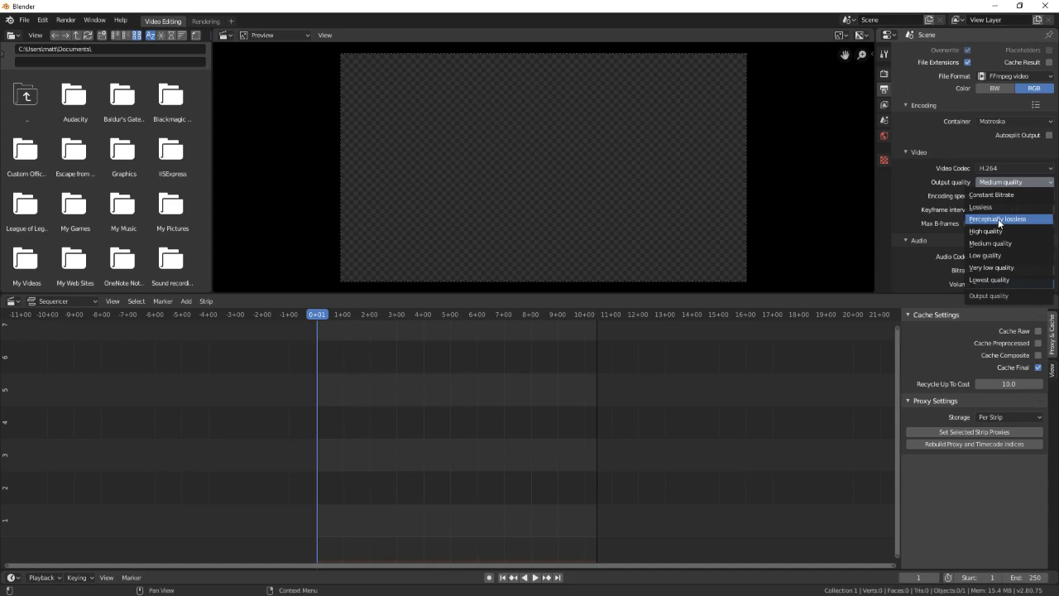
click(997, 218)
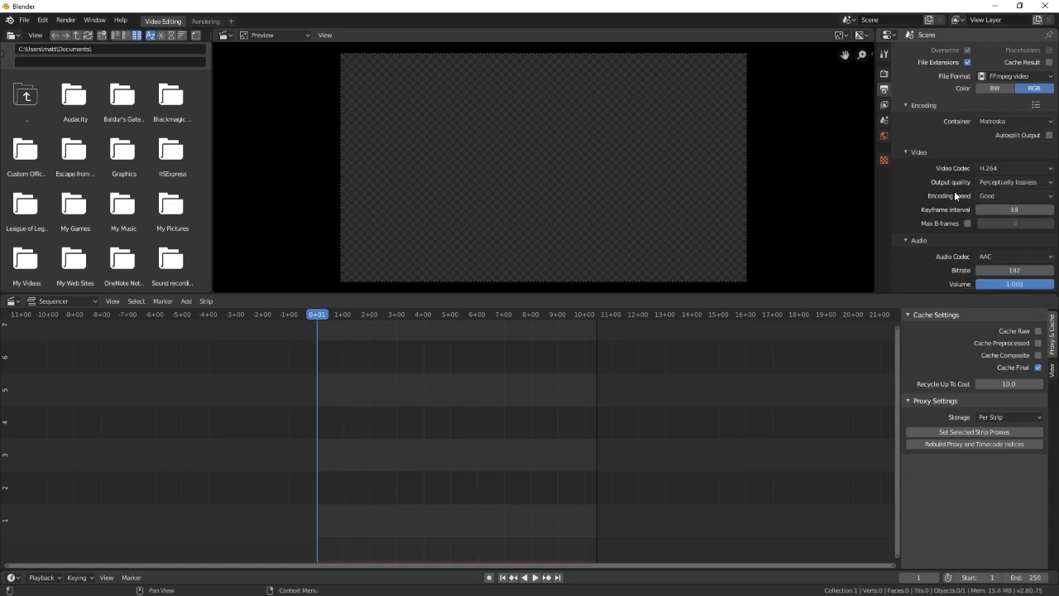
click(1013, 182)
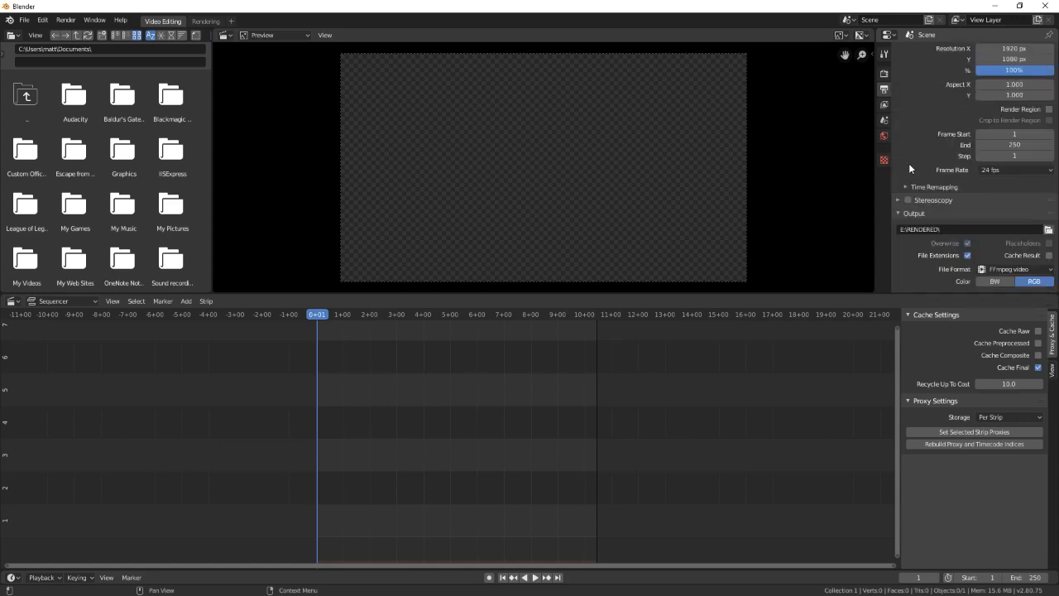
Bring the gameplay recording into the sequencer as video and sound strips
scroll(up, 3)
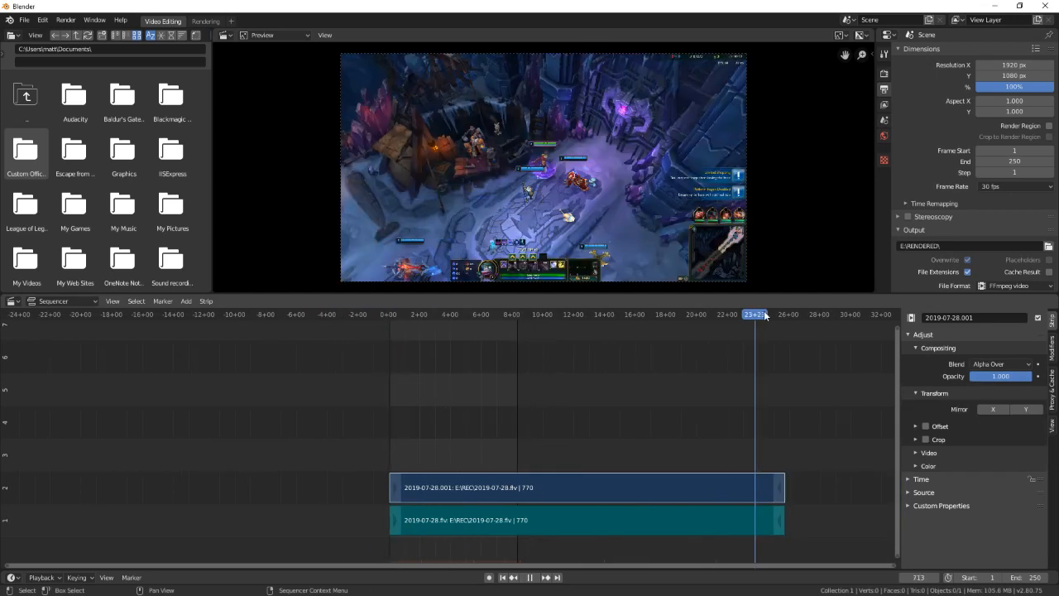
Scrub the timeline ruler and park the playhead just after the strips' start
click(765, 314)
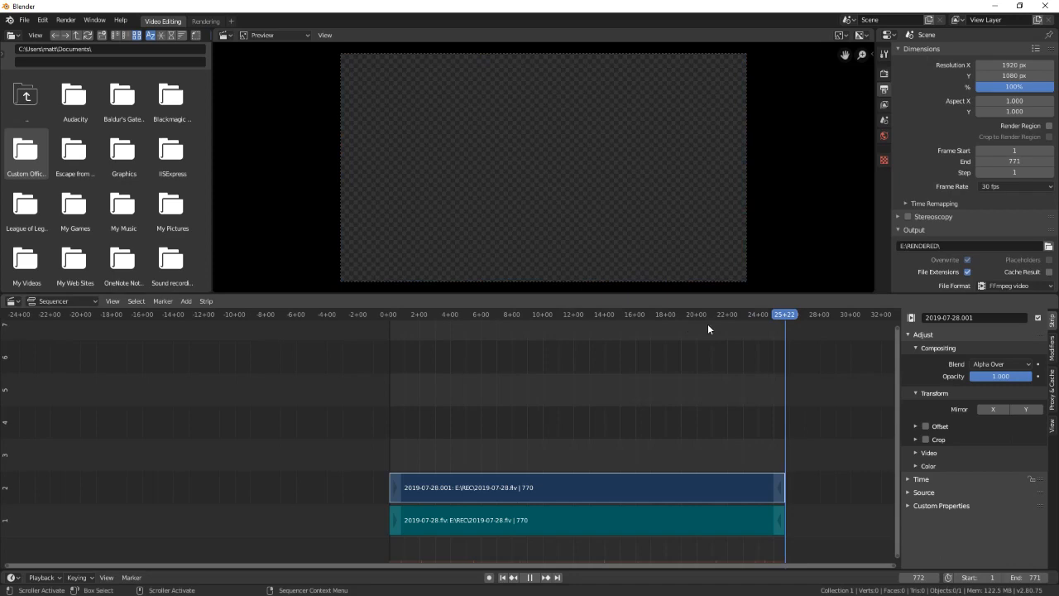
click(394, 314)
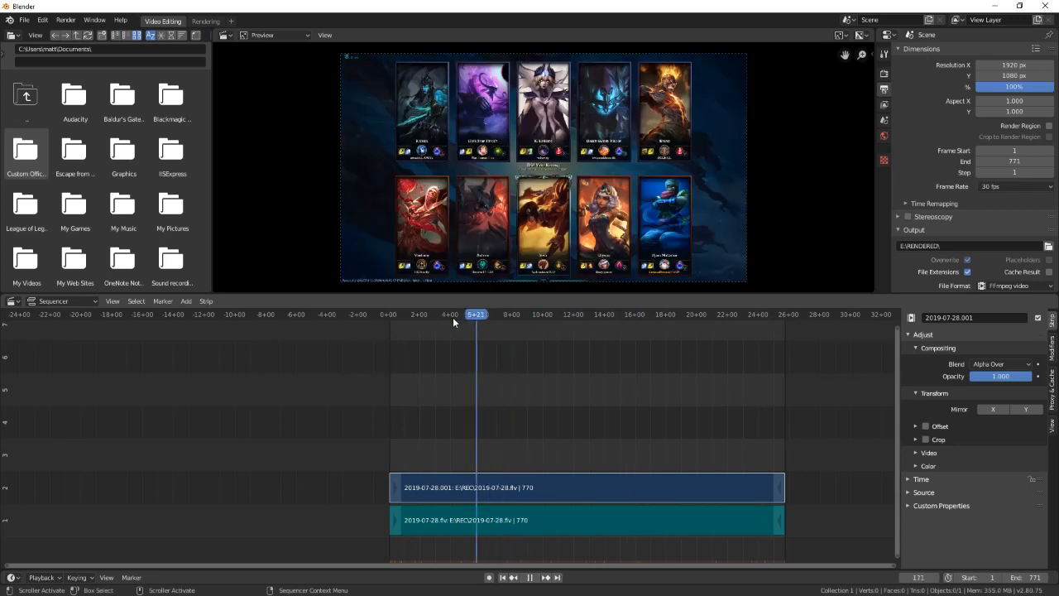
click(389, 314)
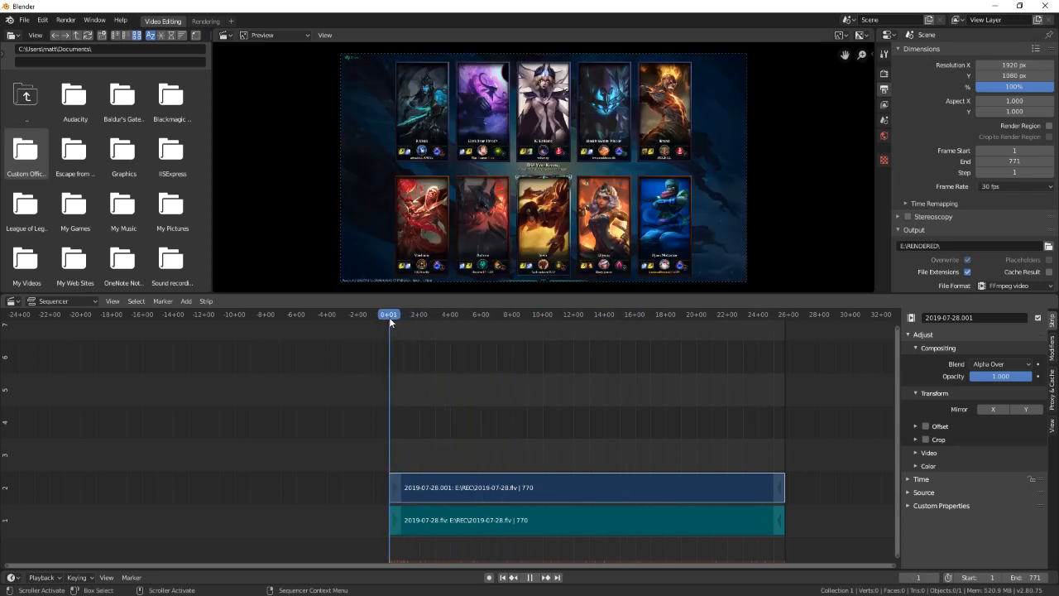
drag(389, 313, 406, 313)
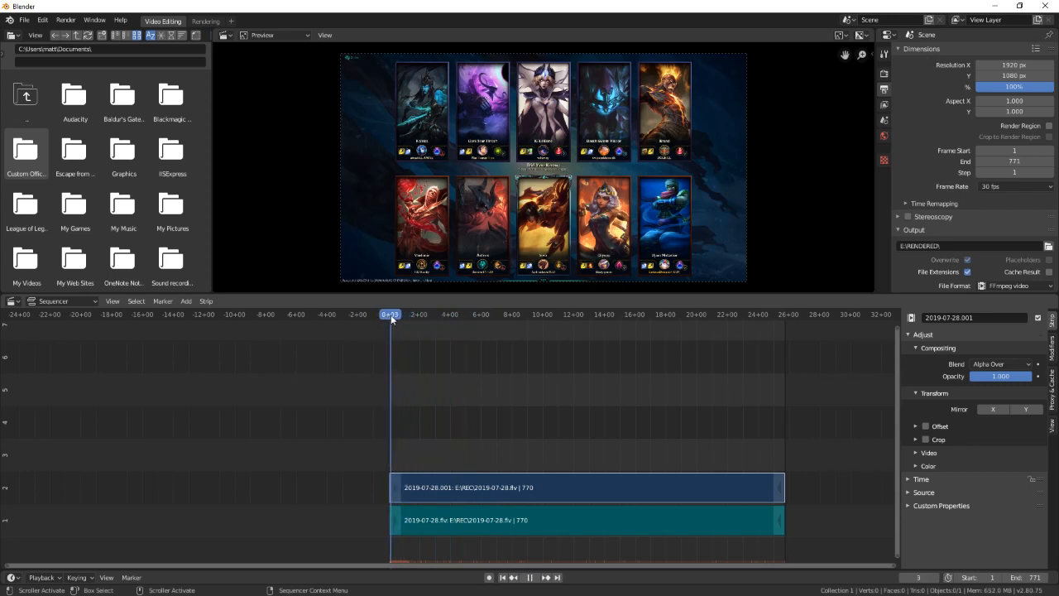
click(411, 314)
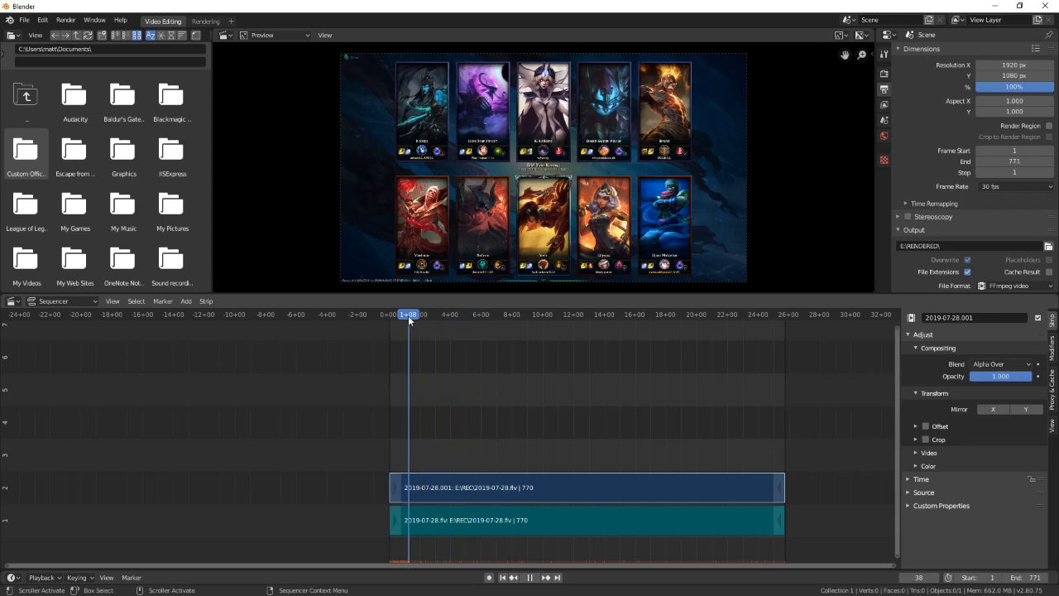
click(404, 315)
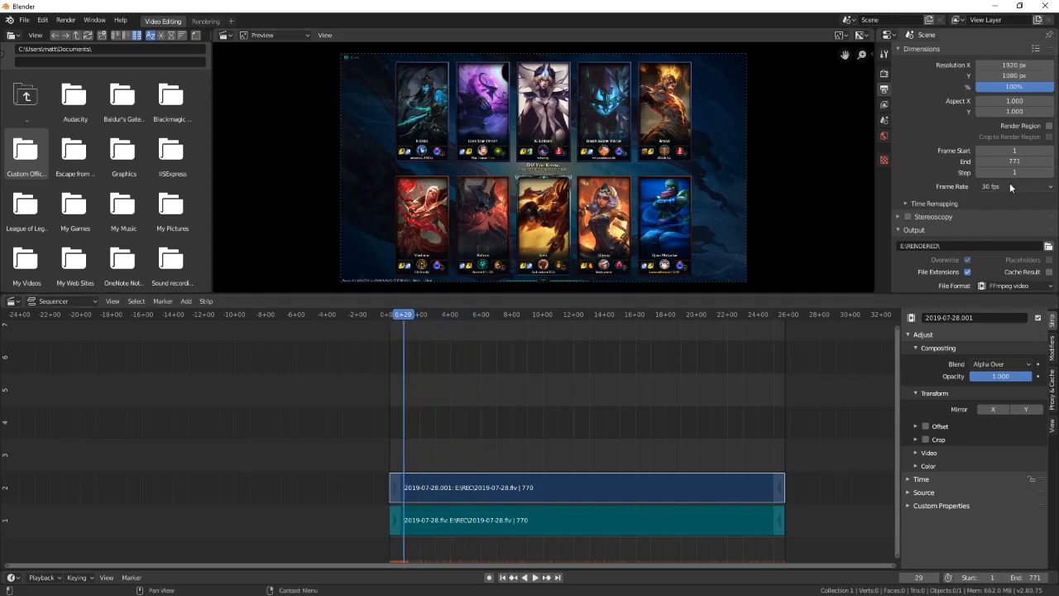
mouse_move(1010, 185)
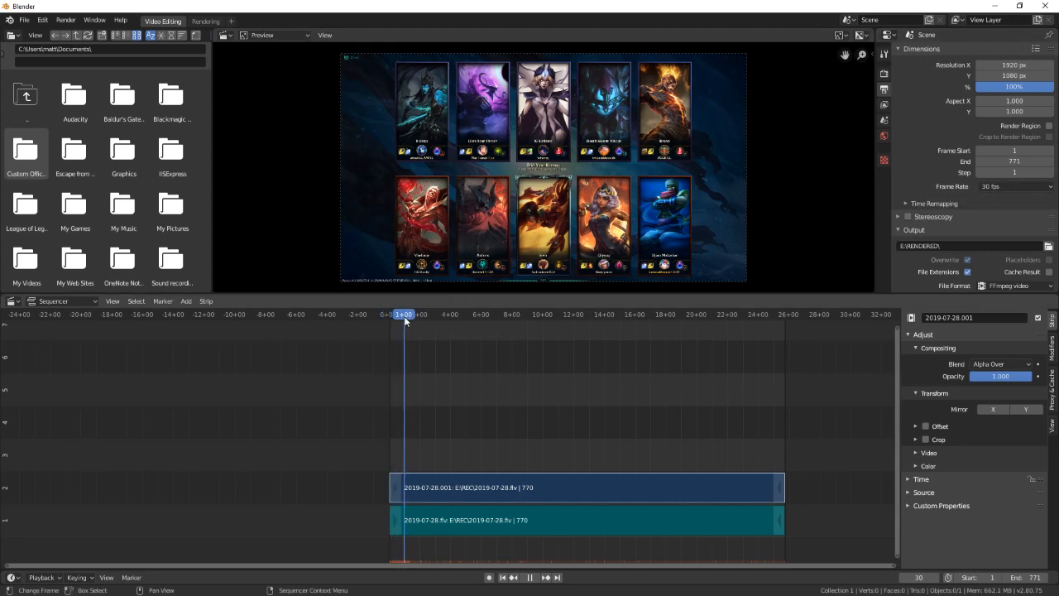
click(412, 315)
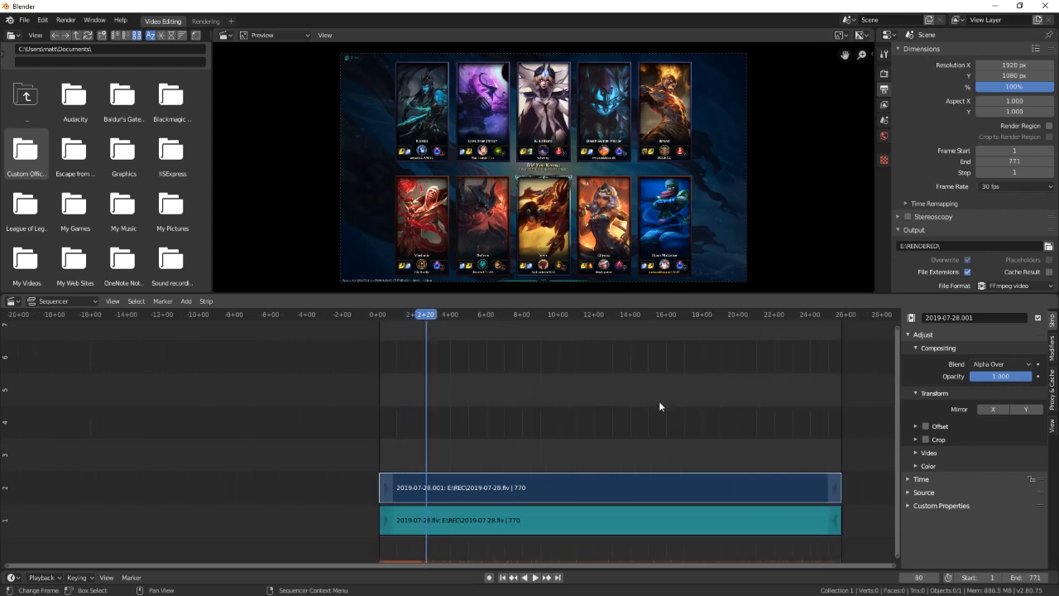
mouse_move(557, 340)
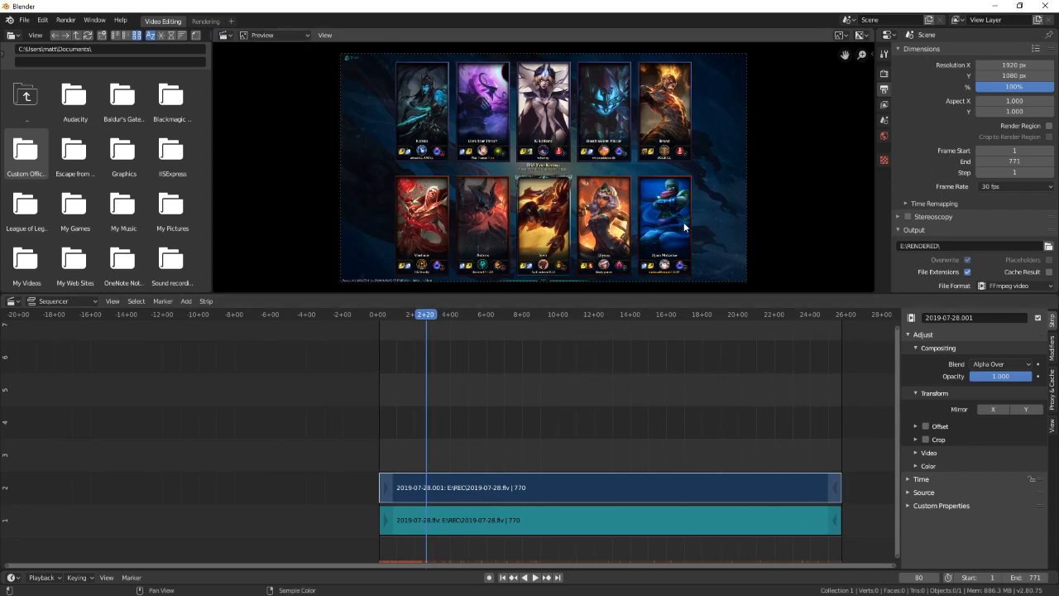
mouse_move(616, 195)
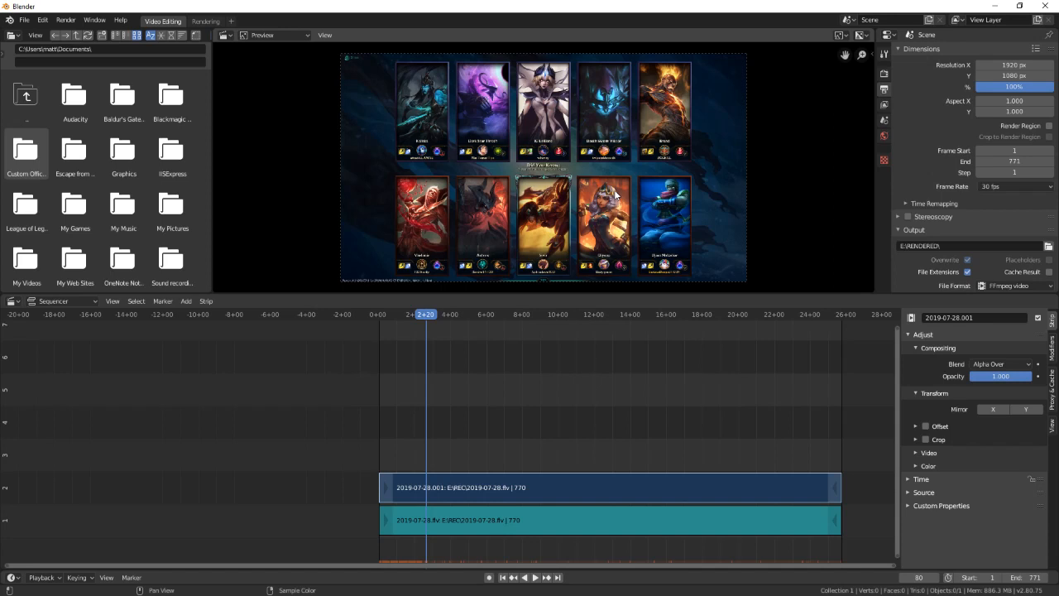
mouse_move(490, 490)
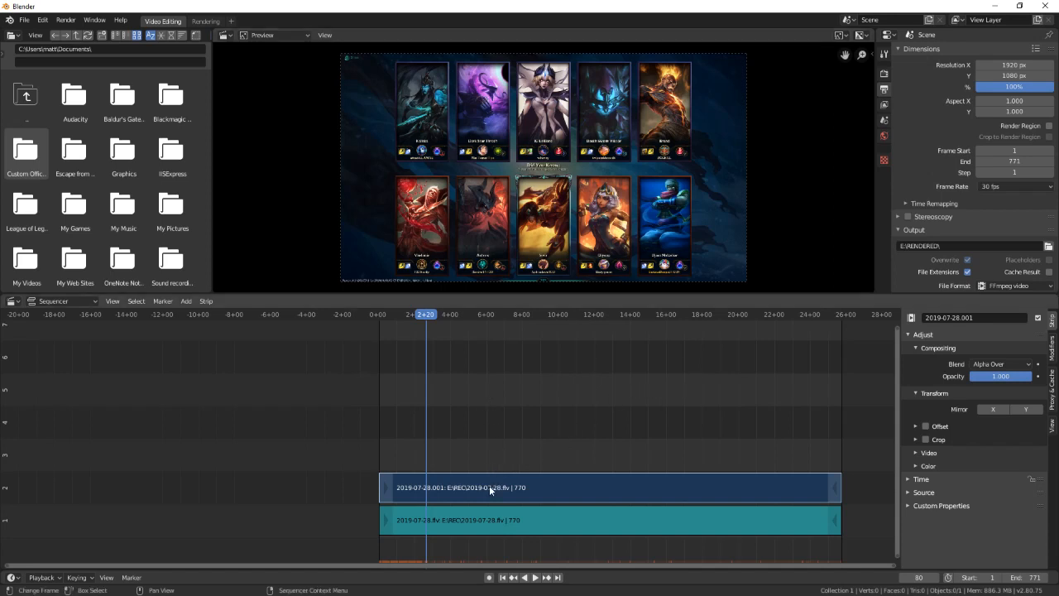
mouse_move(536, 498)
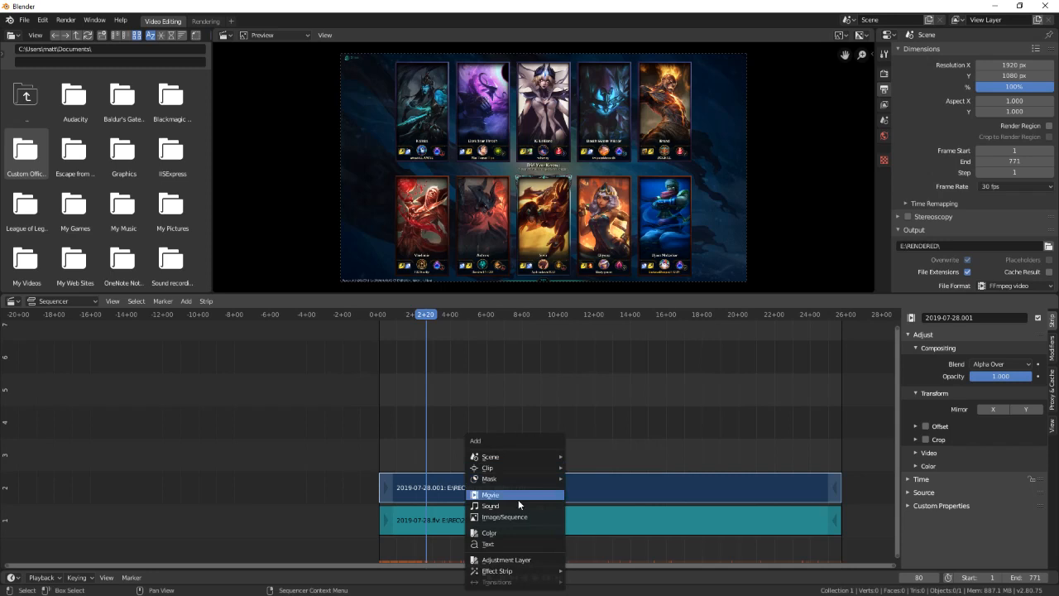
mouse_move(505, 543)
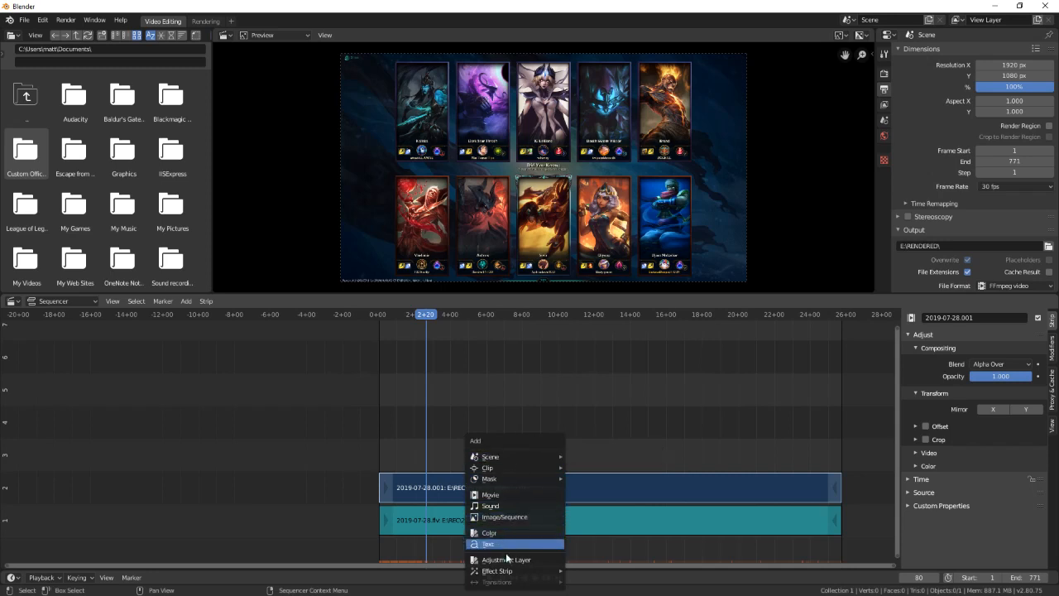
mouse_move(497, 571)
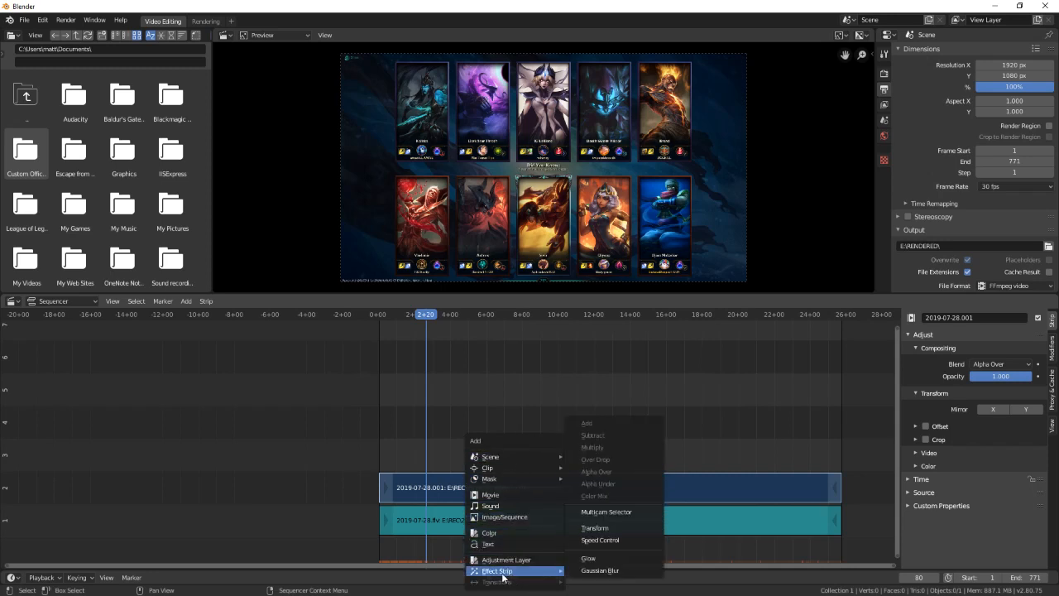
mouse_move(595, 528)
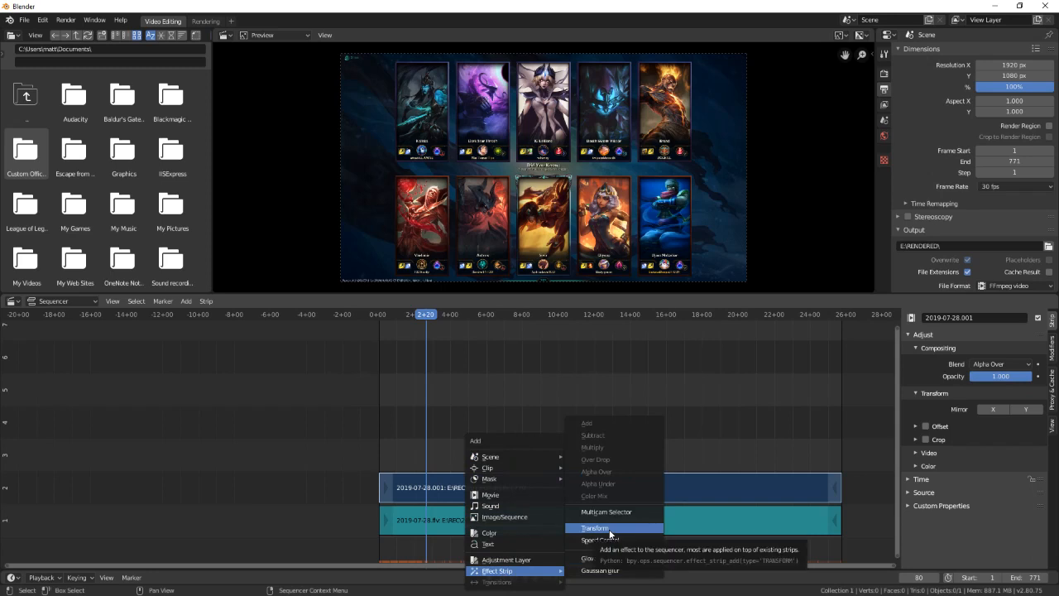
Add a Transform effect strip over the clip and remove the duplicate Transform.001
click(596, 528)
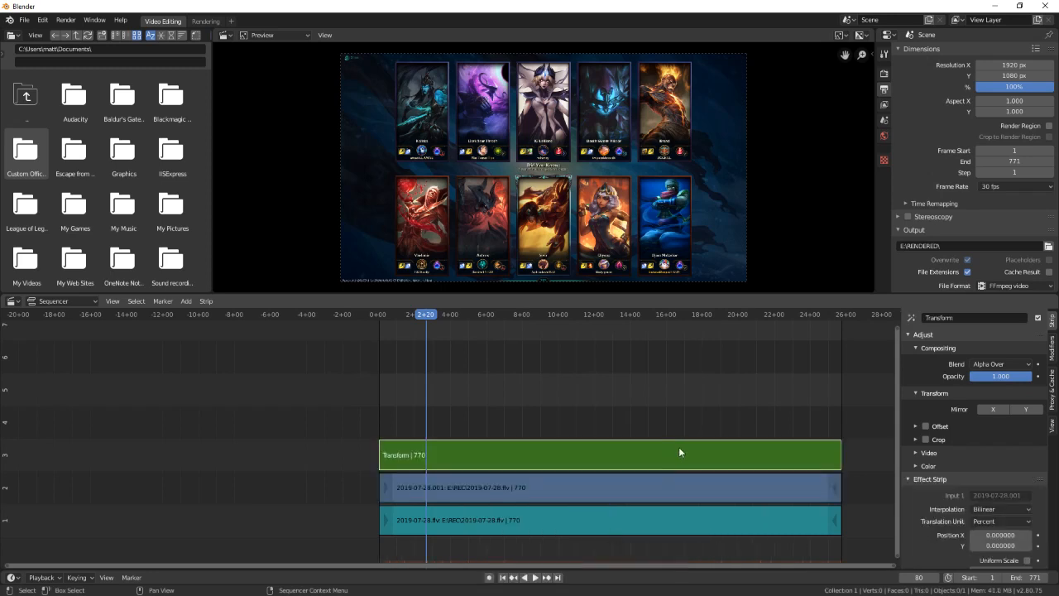
mouse_move(510, 460)
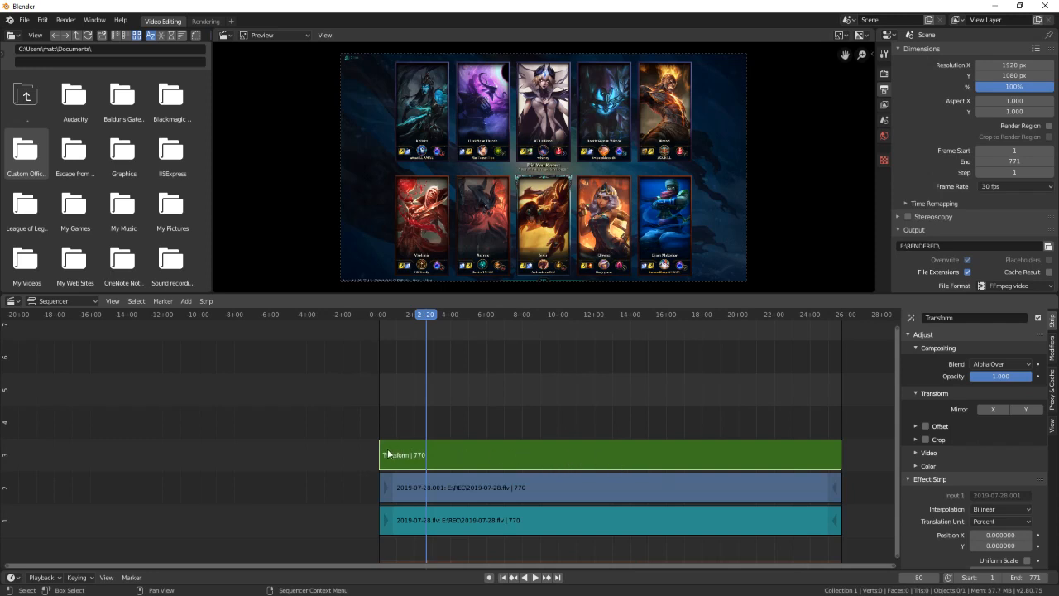
click(609, 487)
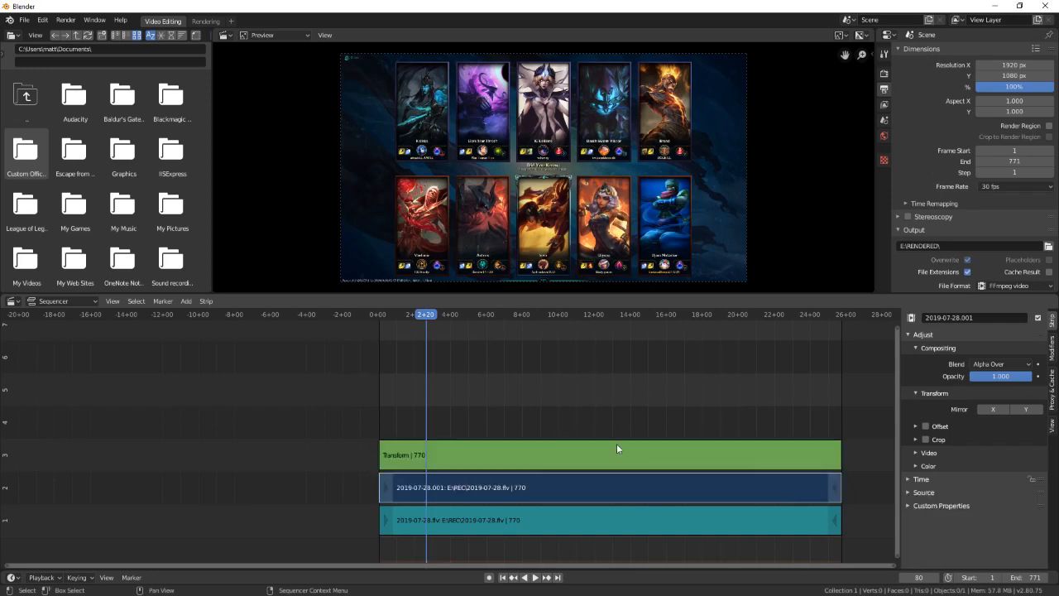
click(616, 454)
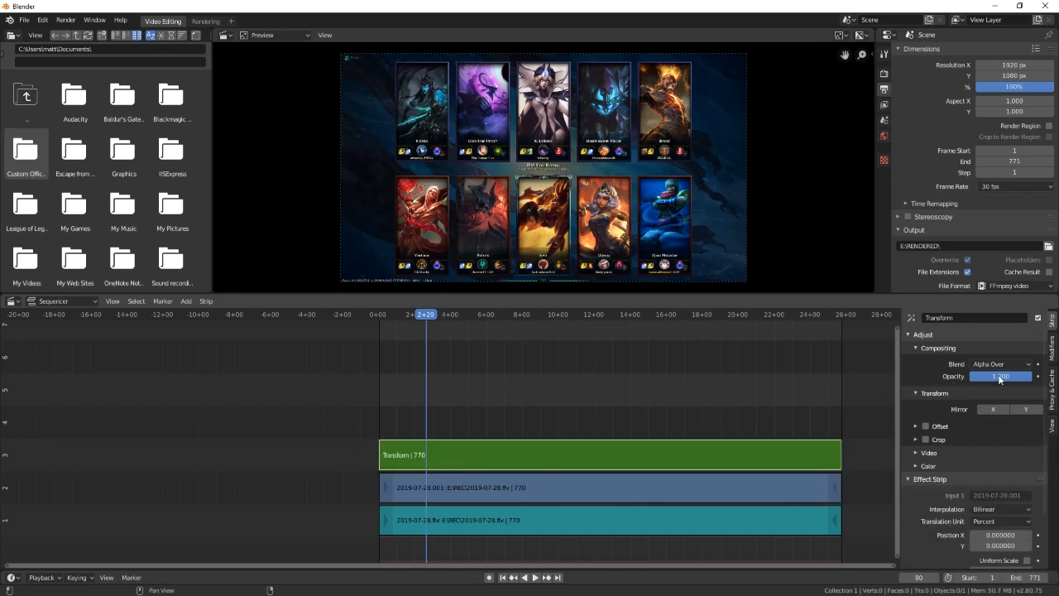
scroll(down, 3)
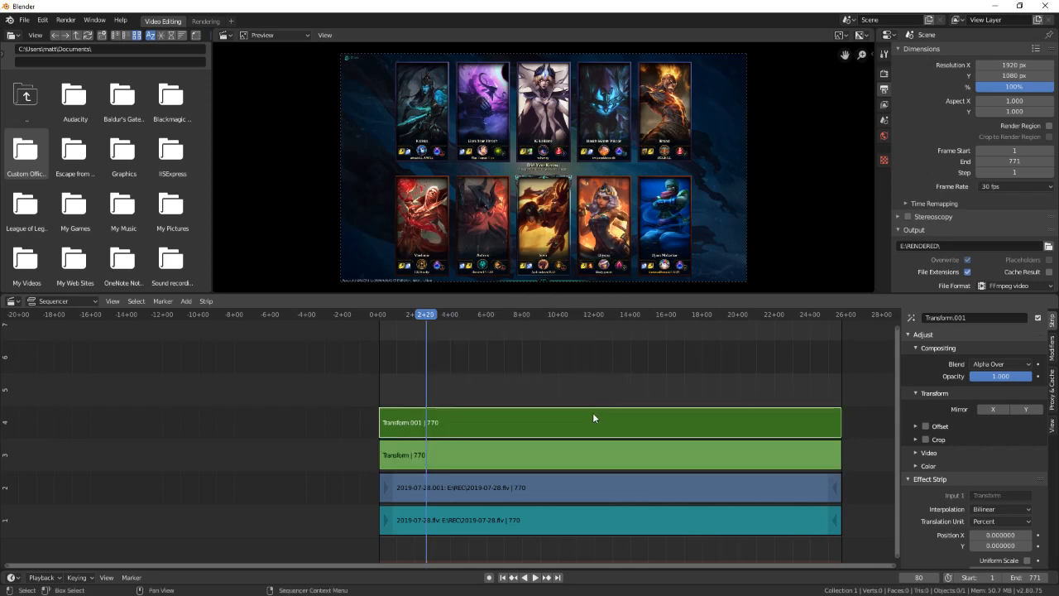
right_click(593, 417)
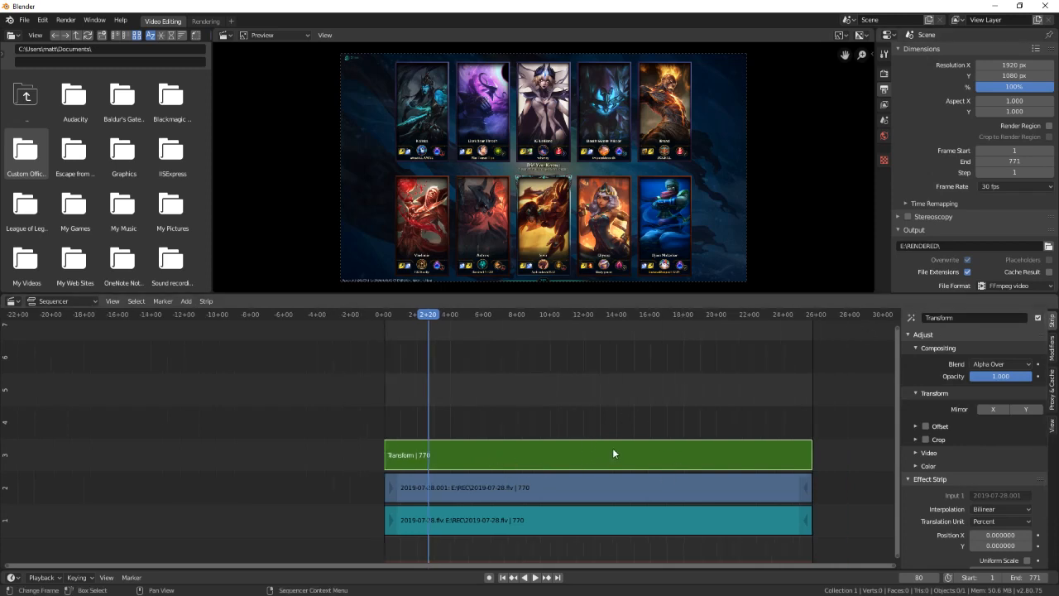
mouse_move(670, 430)
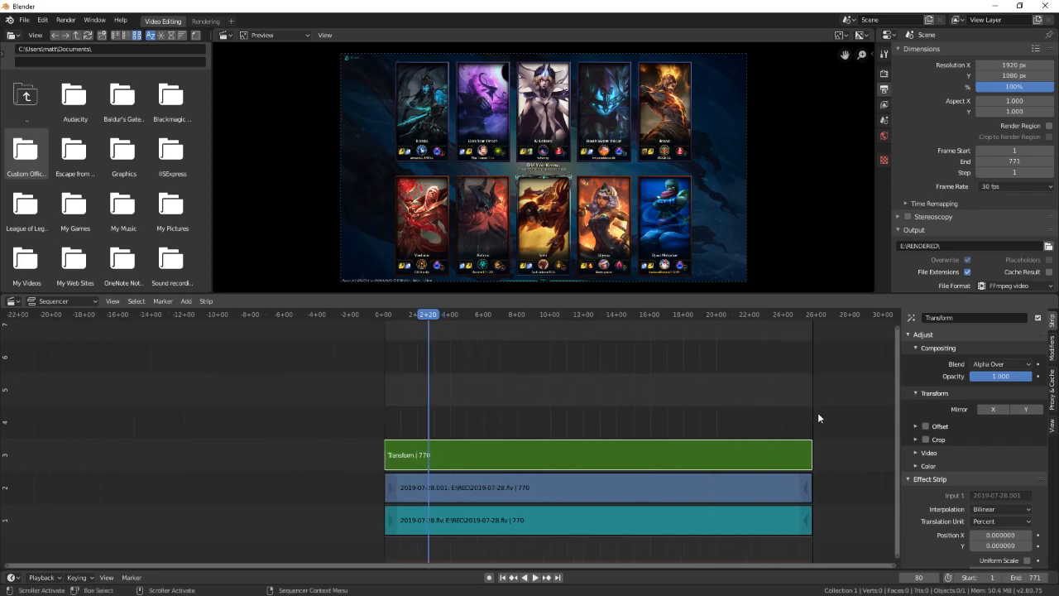
mouse_move(470, 457)
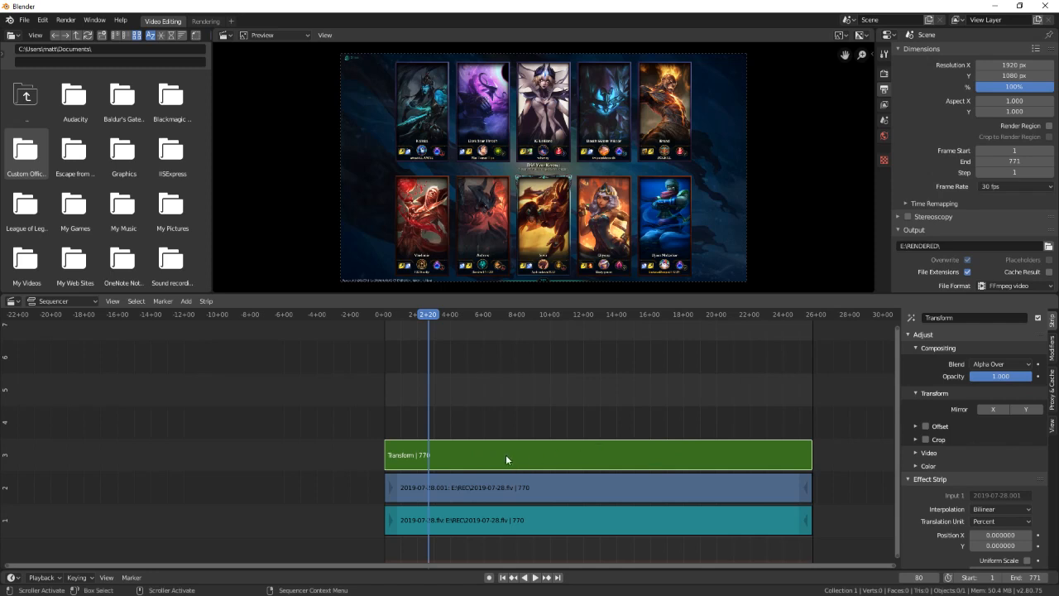
Give the Transform strip a Rotation of 360 in the Effect Strip panel
scroll(down, 3)
text(180)
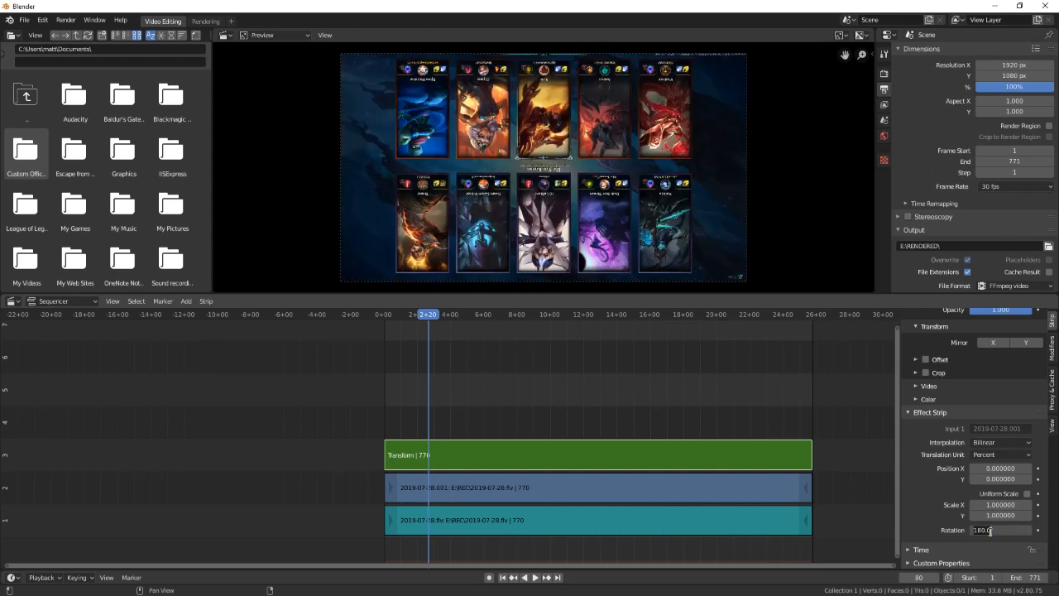
text(360)
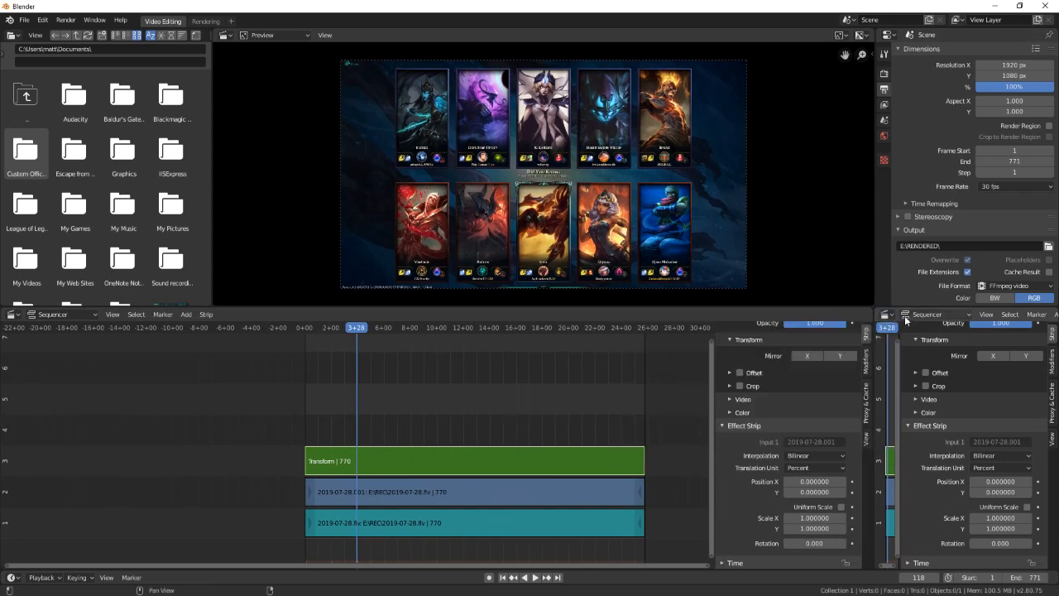
Switch the new side area's editor type to Dope Sheet
click(888, 314)
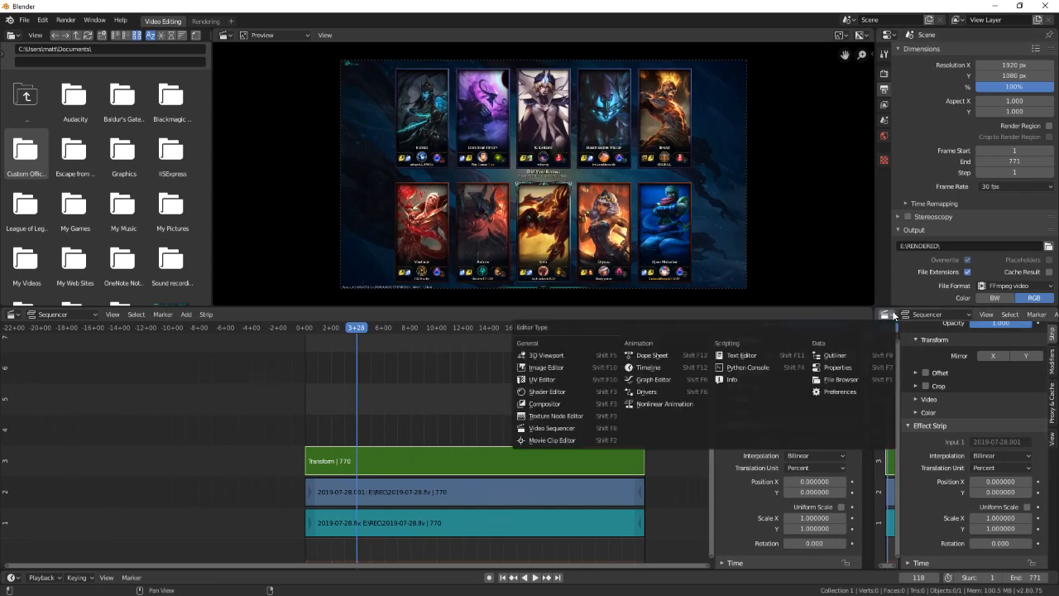
mouse_move(653, 379)
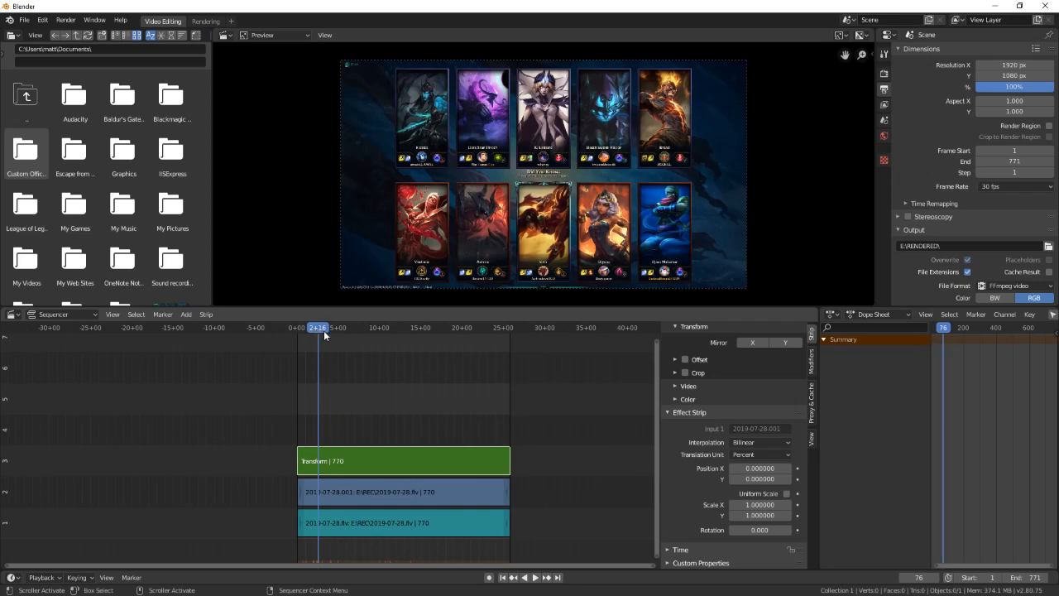
mouse_move(754, 505)
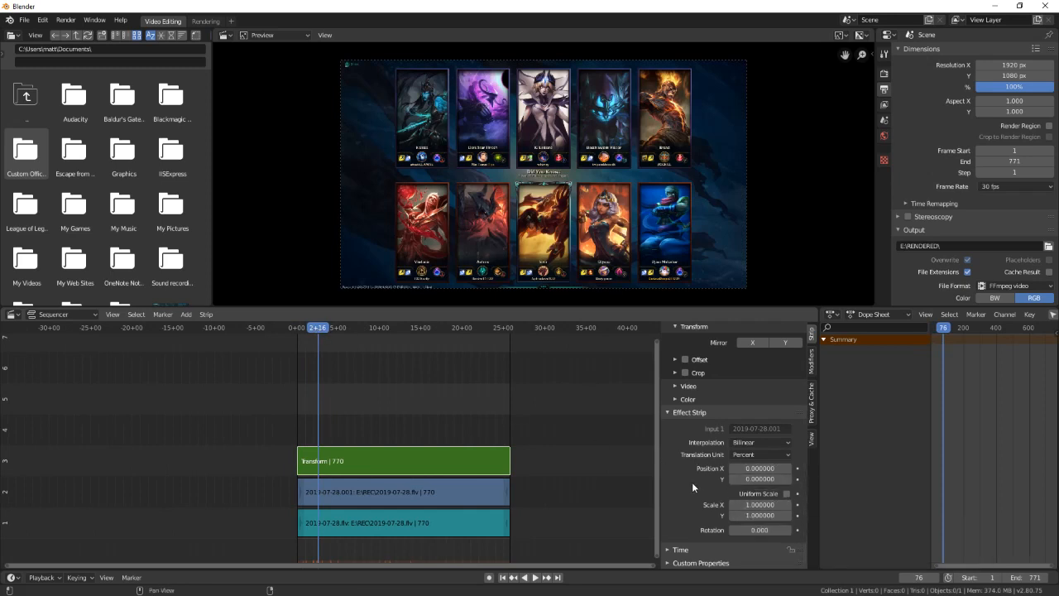
mouse_move(758, 529)
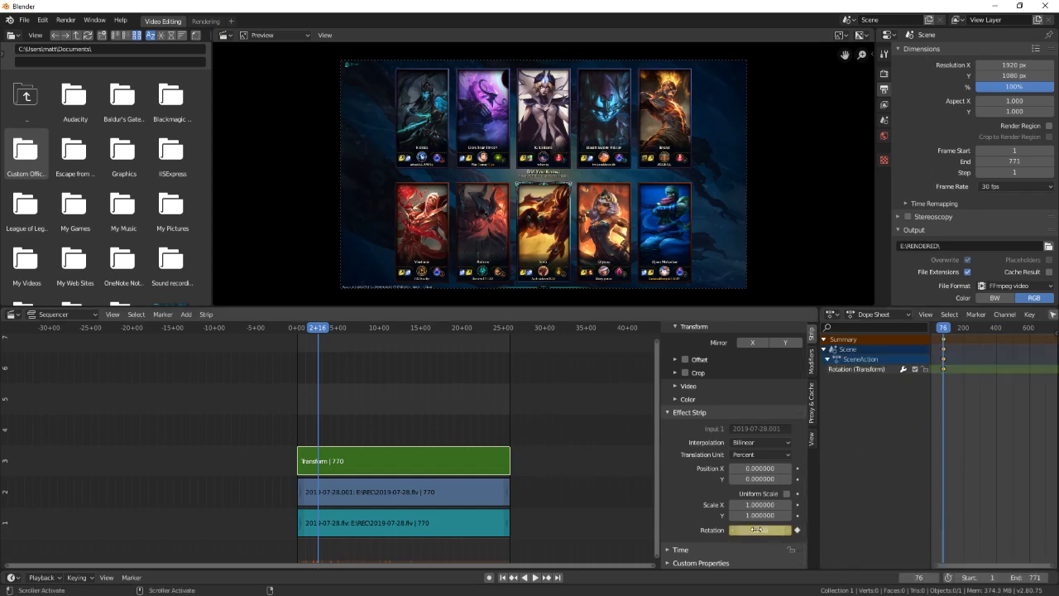
mouse_move(758, 530)
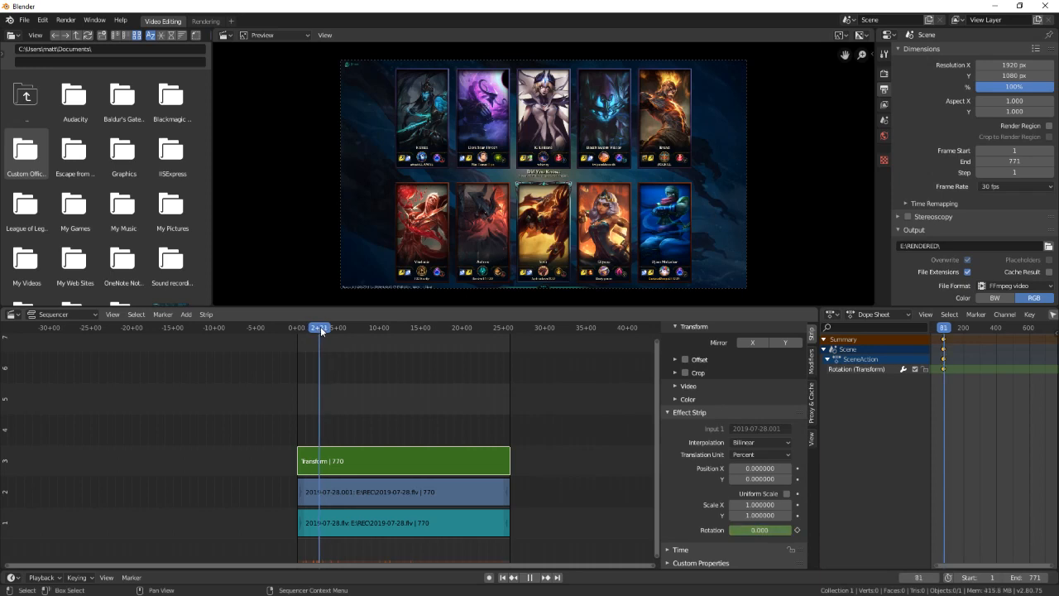
Key a second Rotation value on the Transform strip at a later frame
click(331, 327)
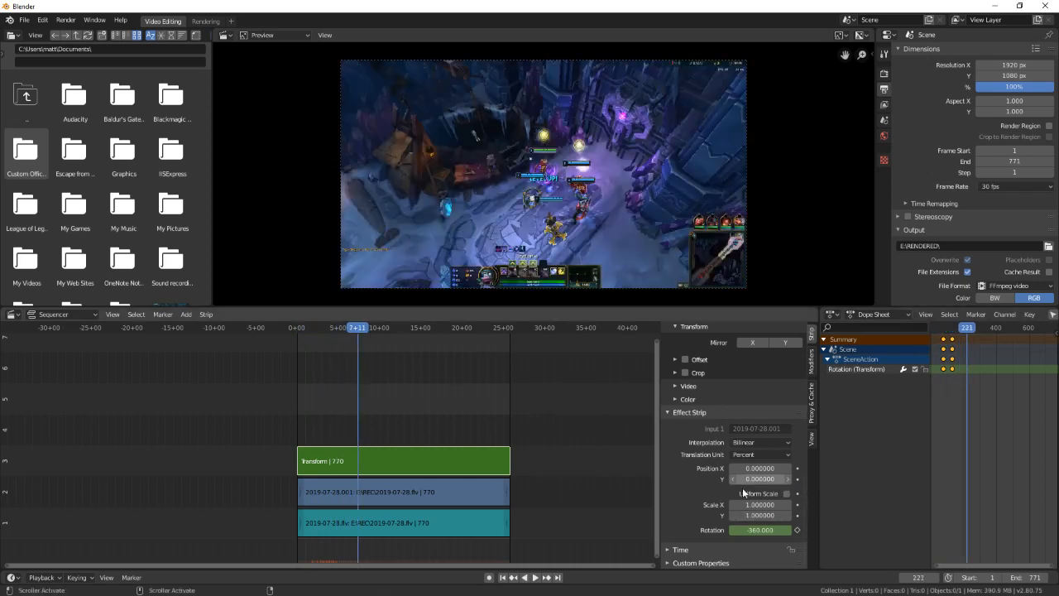
click(406, 523)
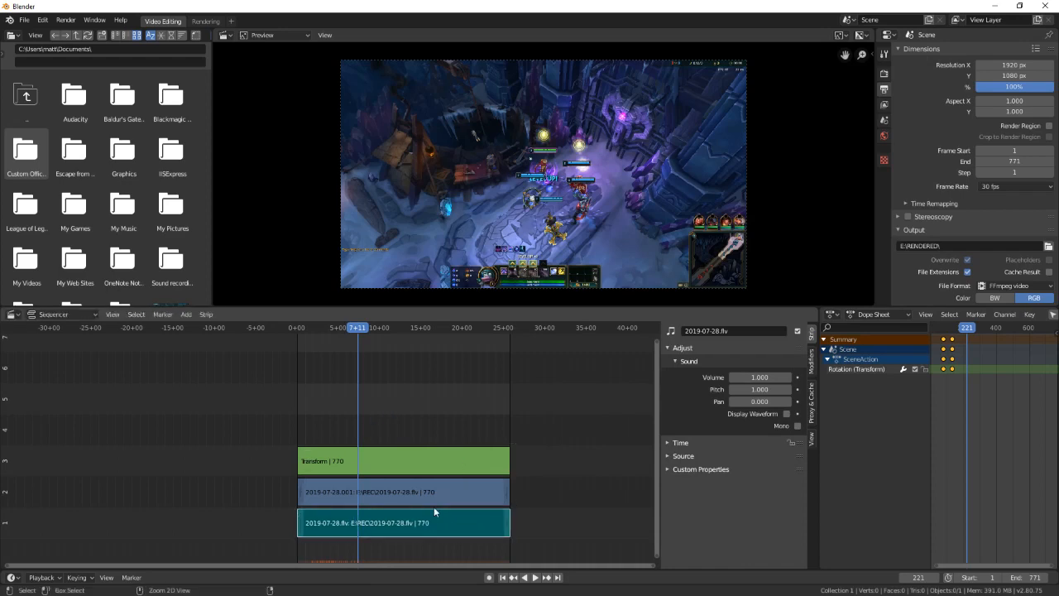
Key Blend Opacity 0 at the strip start and 1.0 at a later frame
click(404, 460)
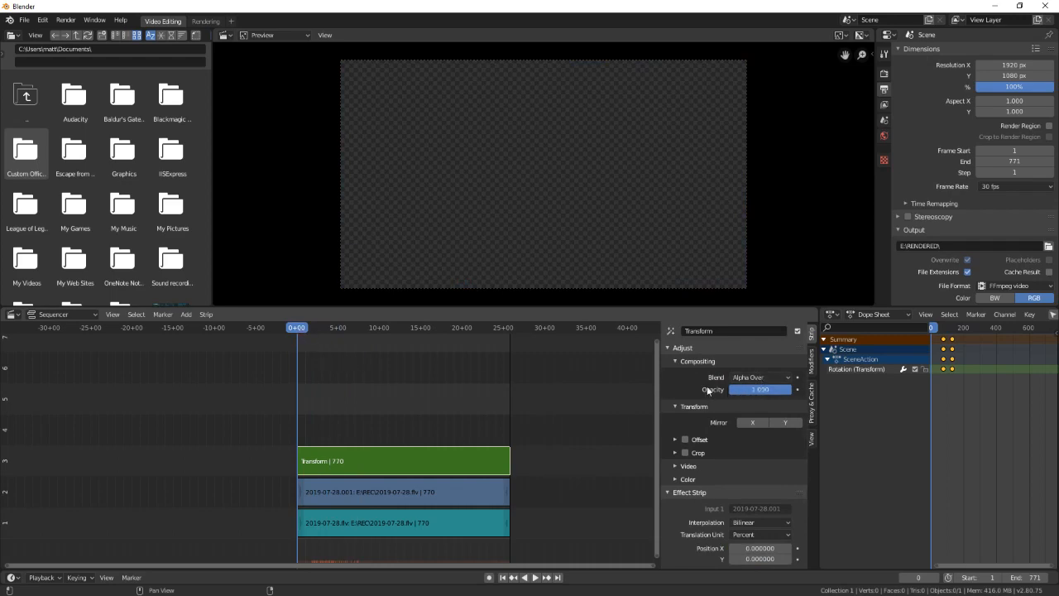
mouse_move(758, 391)
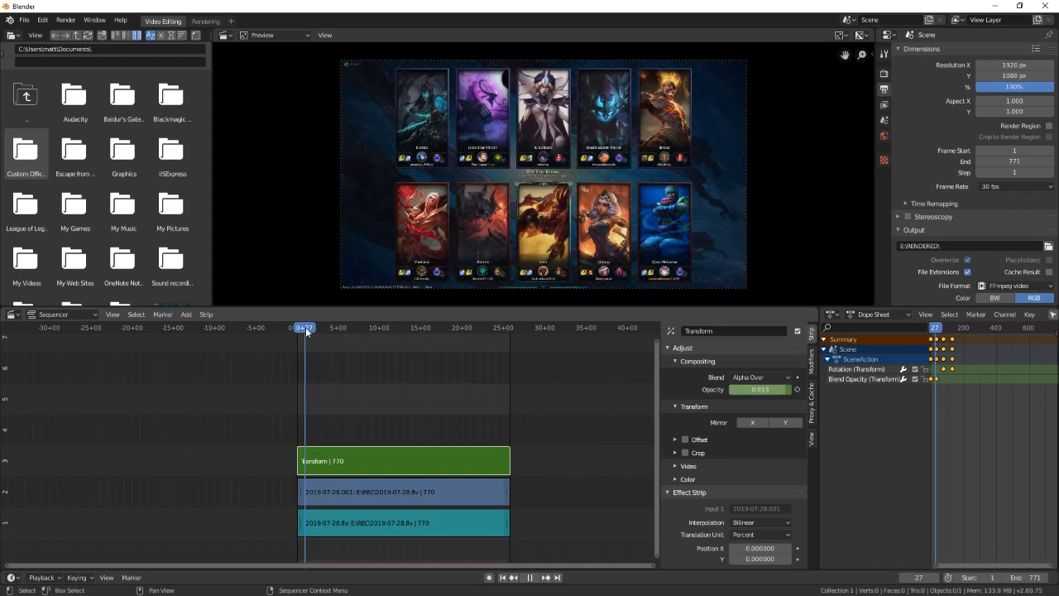
click(434, 328)
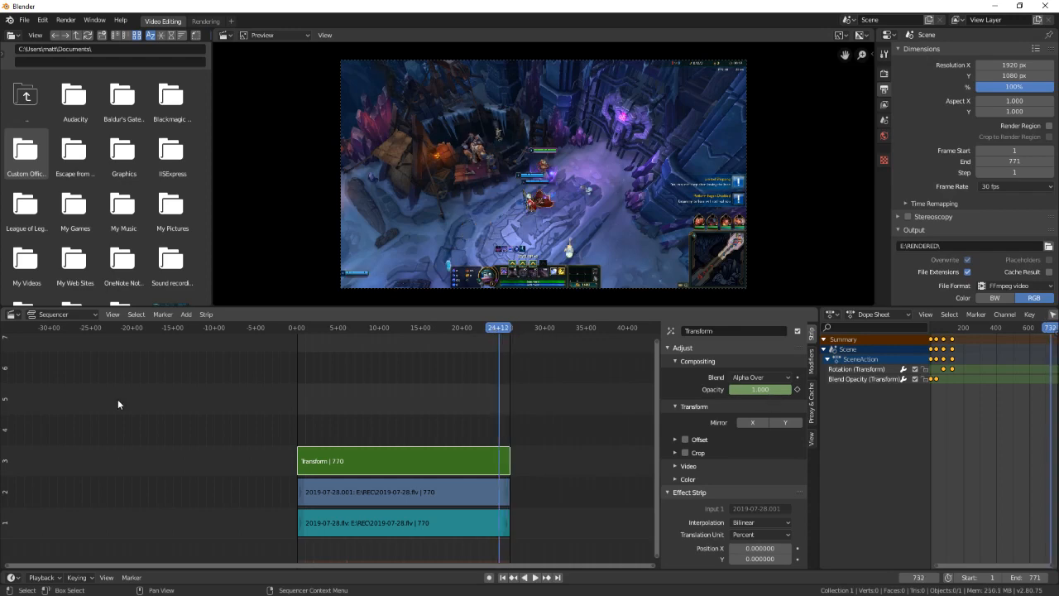
Reselect the Transform strip and key its Blend Opacity down near the last frames for a fade-out
click(404, 491)
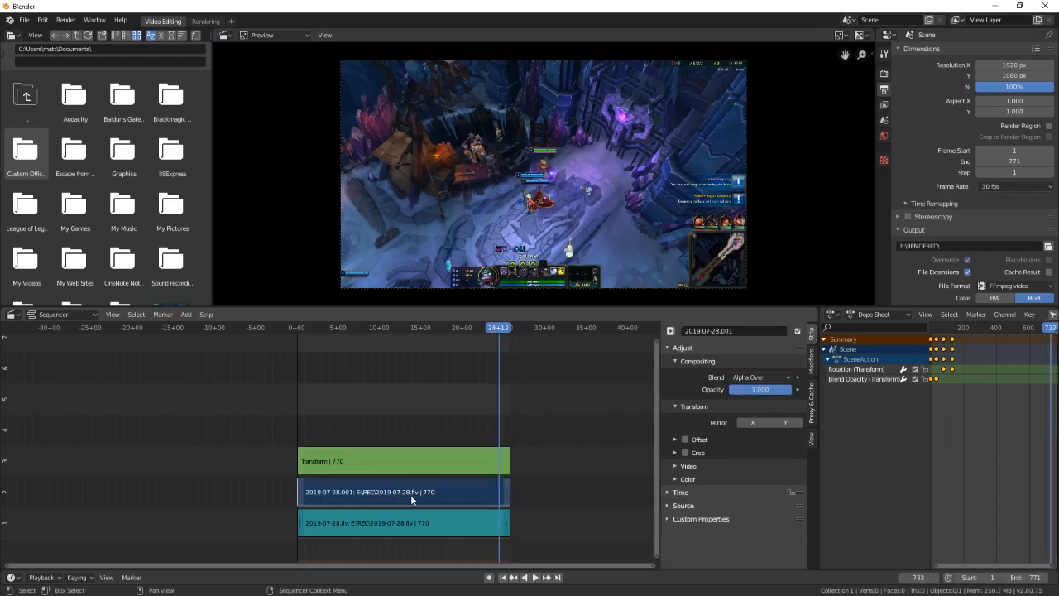
click(403, 461)
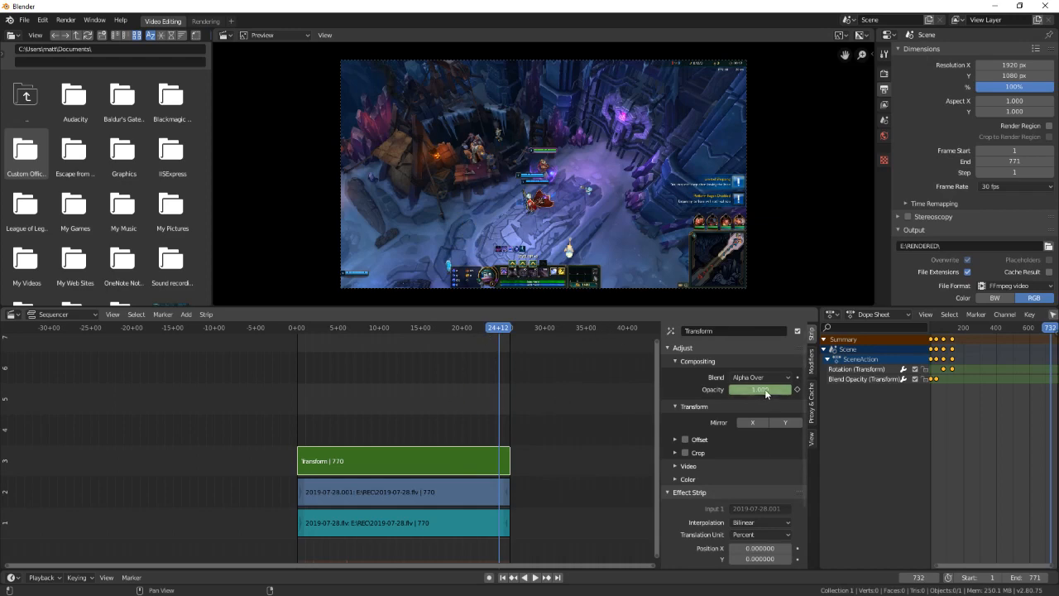
mouse_move(770, 394)
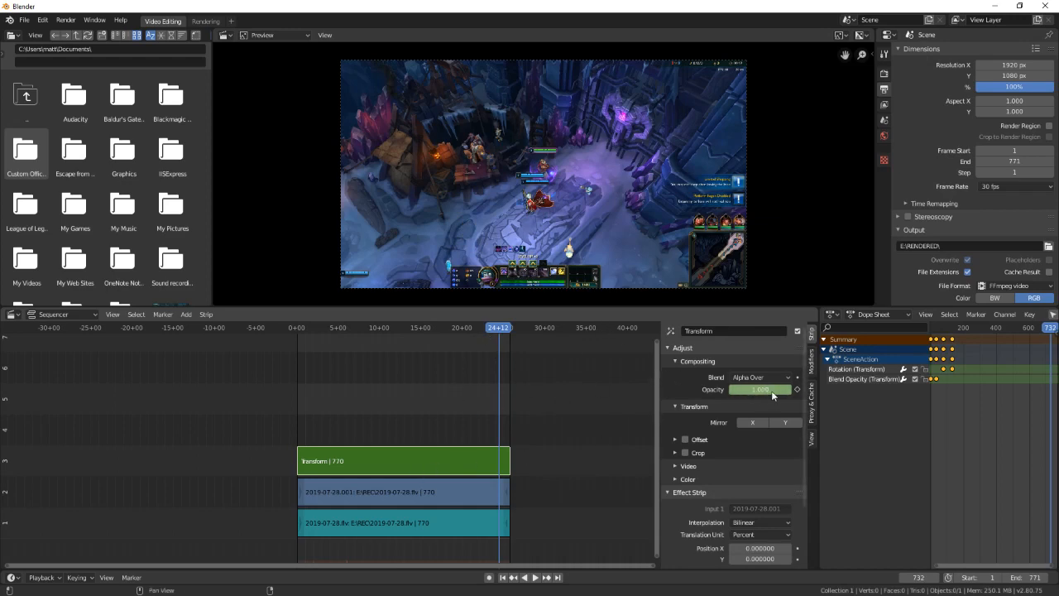
mouse_move(759, 390)
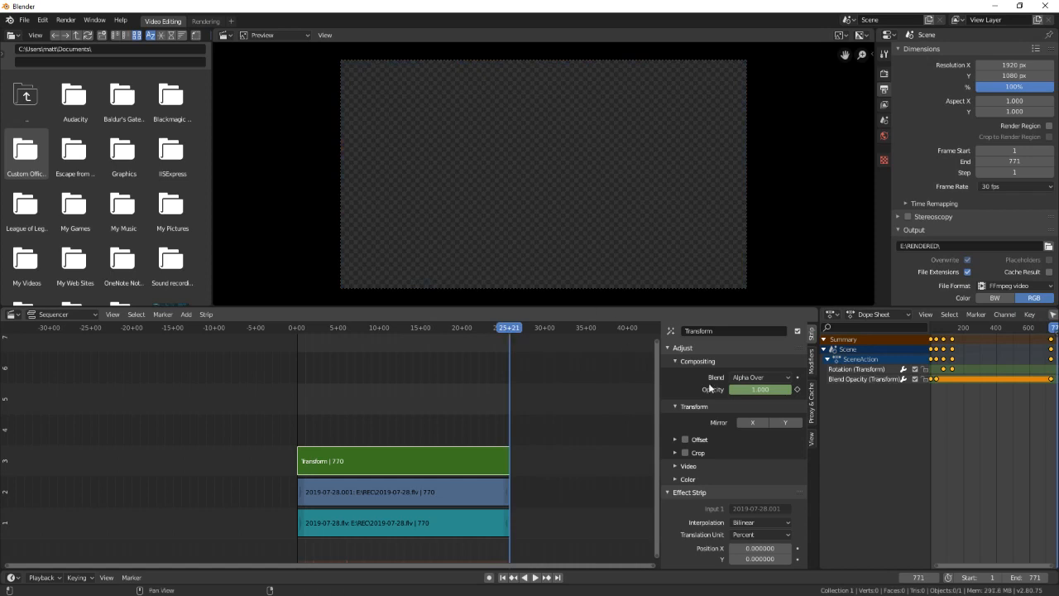
click(760, 389)
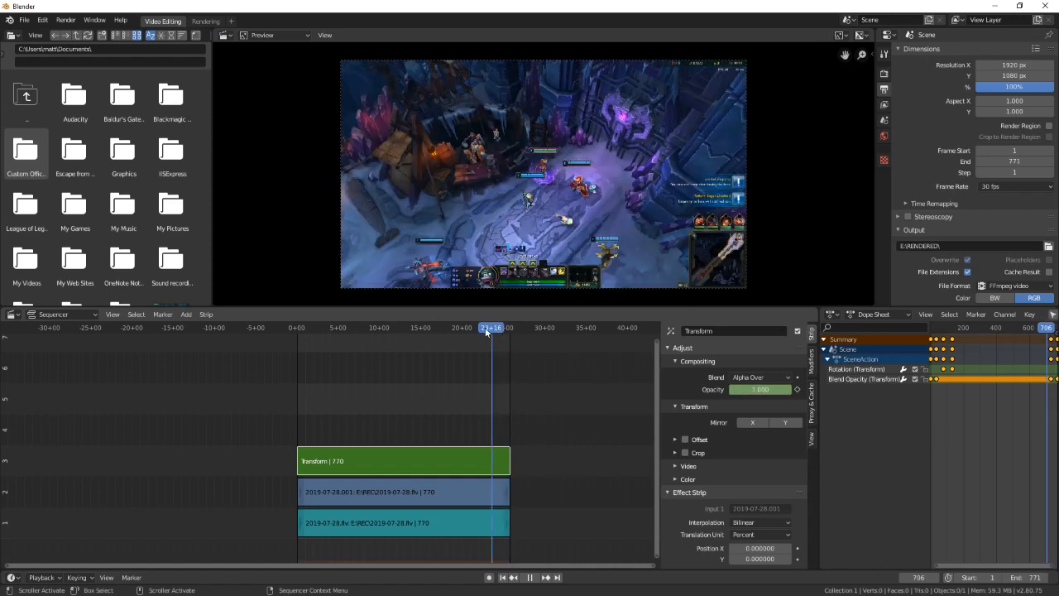
Scrub the playhead through the fade-out and back to the strips' start to check the result
drag(492, 328, 296, 328)
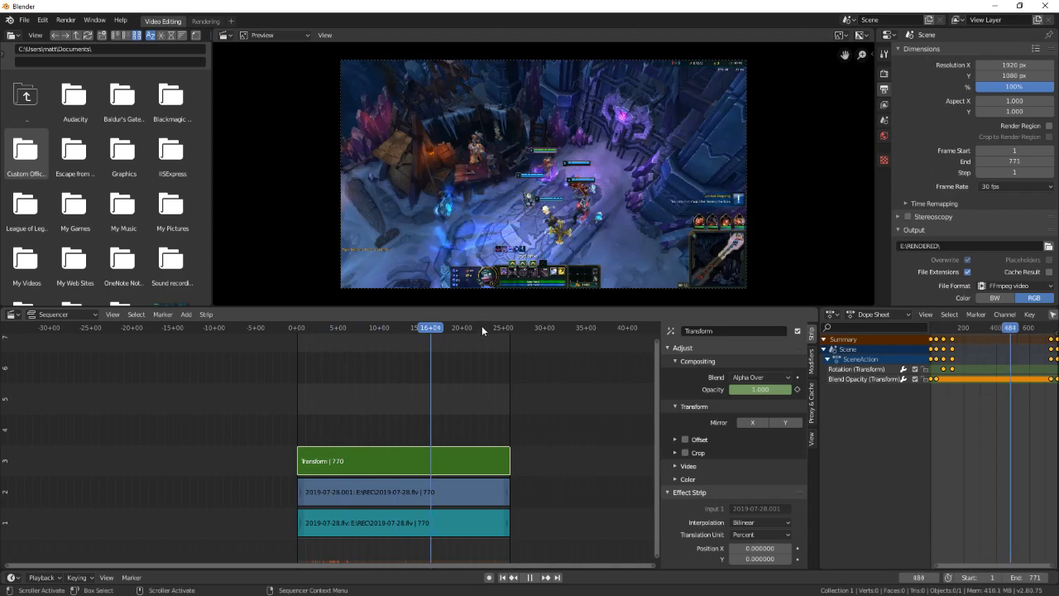
click(503, 328)
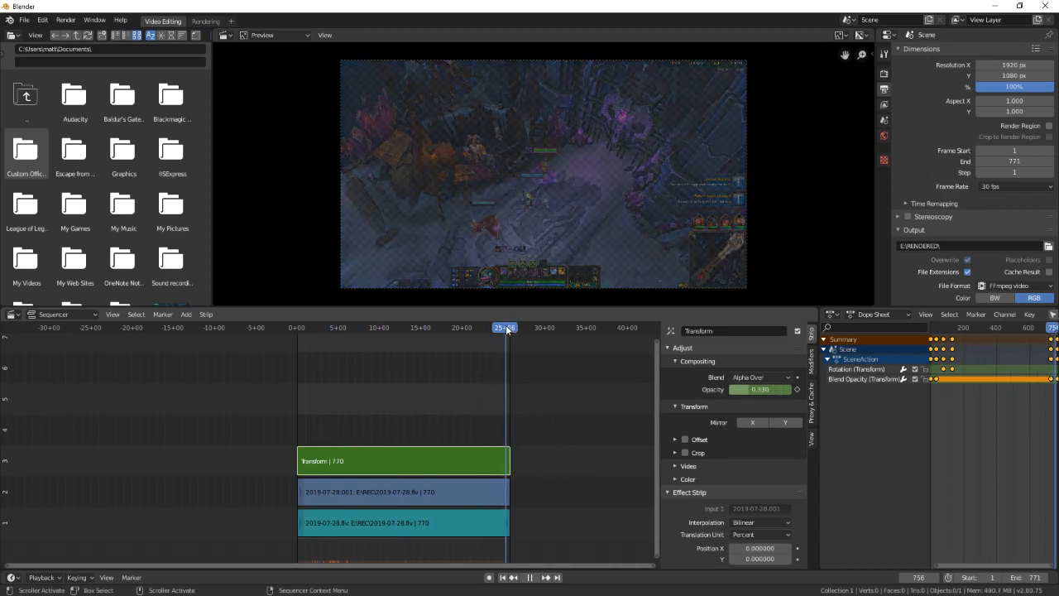
click(302, 328)
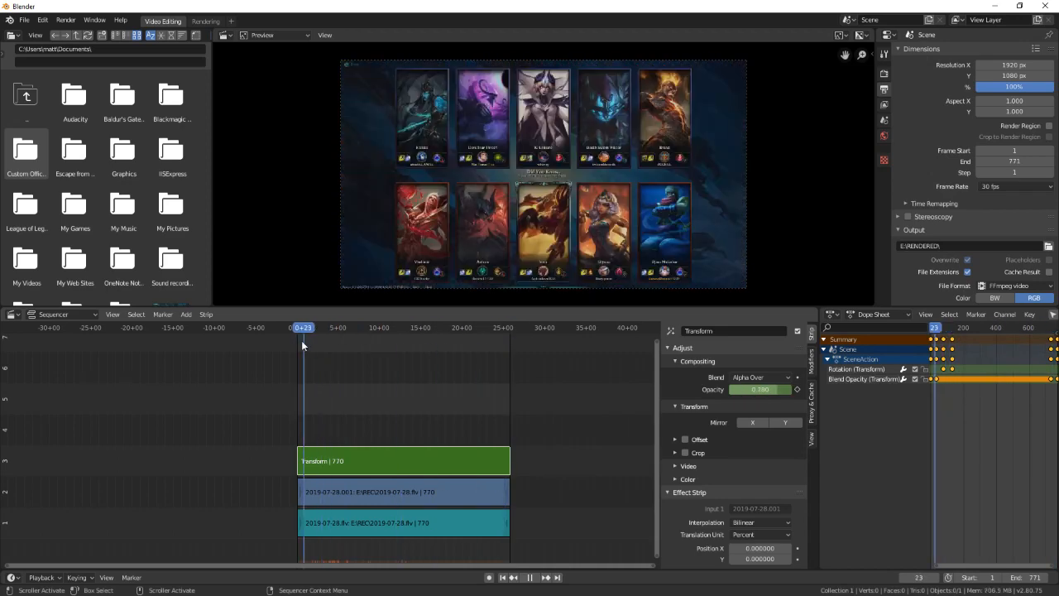
click(311, 328)
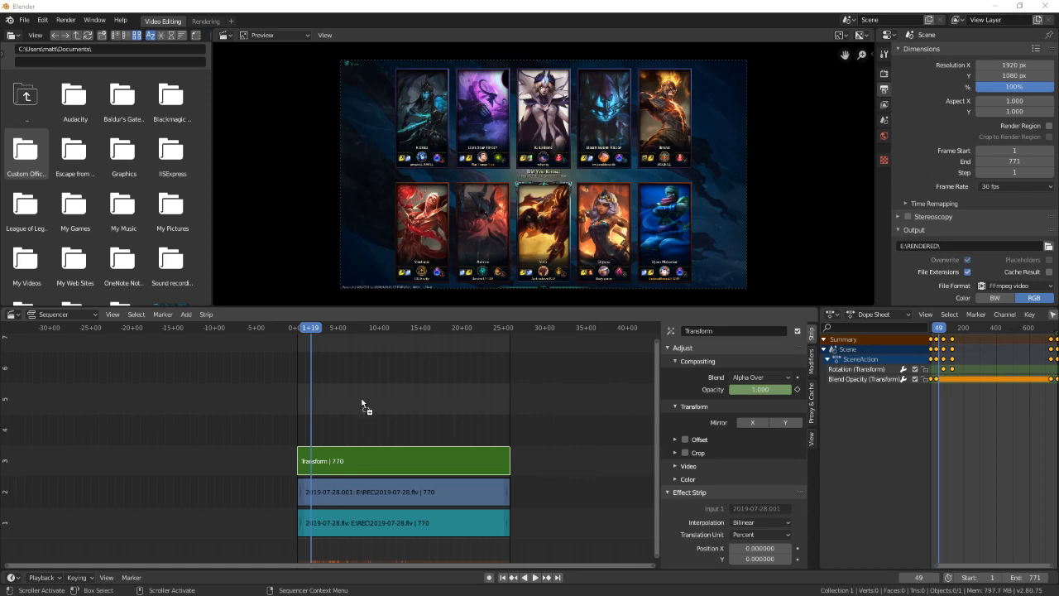
mouse_move(313, 406)
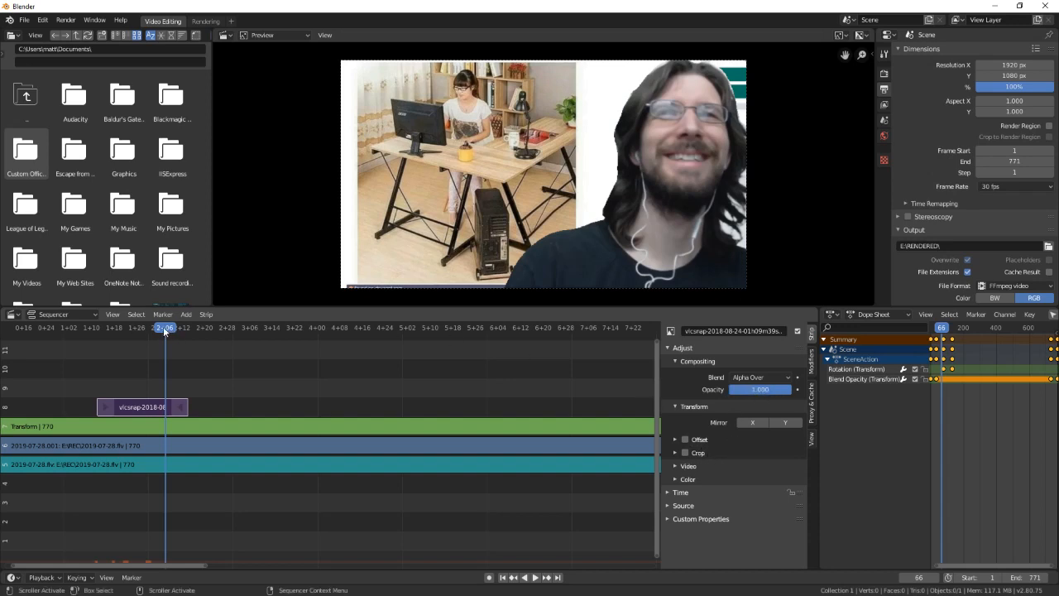
Expand the strip's Video and Color panels, then show its Cache and proxy settings
click(688, 467)
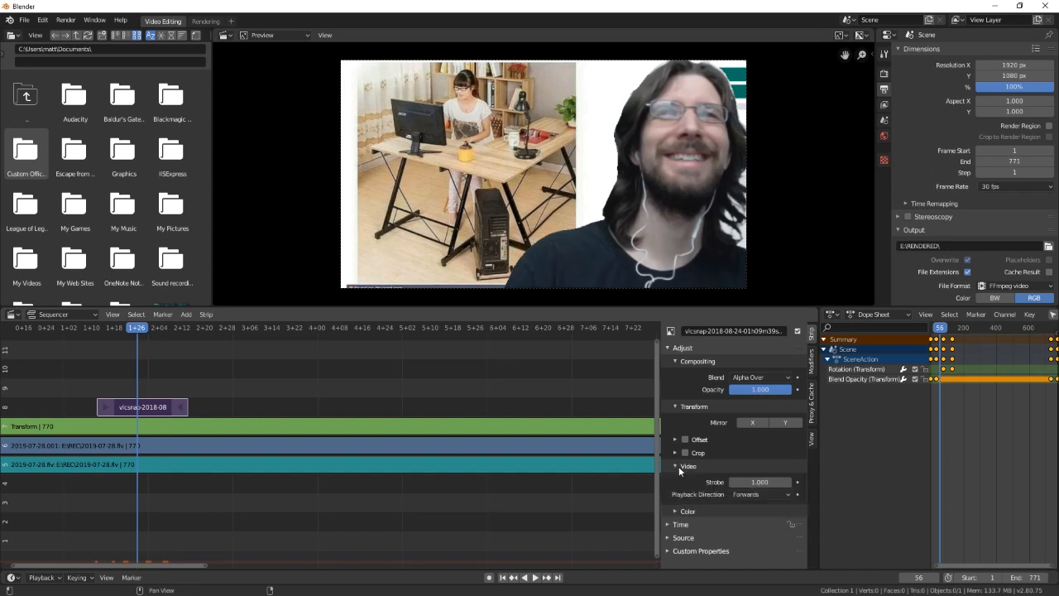
click(689, 467)
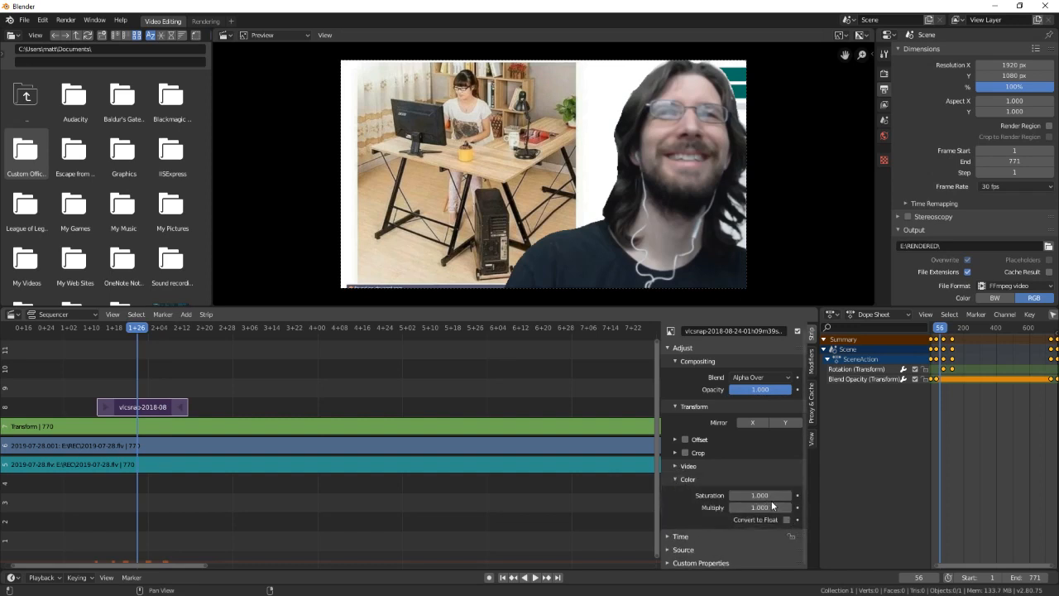
click(675, 480)
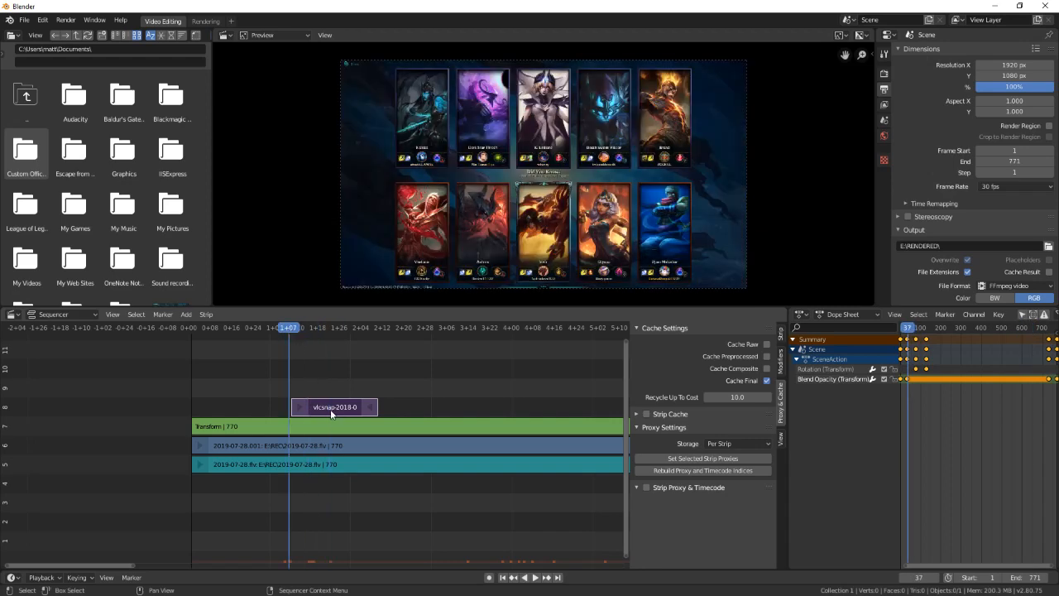
Delete the Transform strip via its context menu, leaving the image and video strips
click(318, 328)
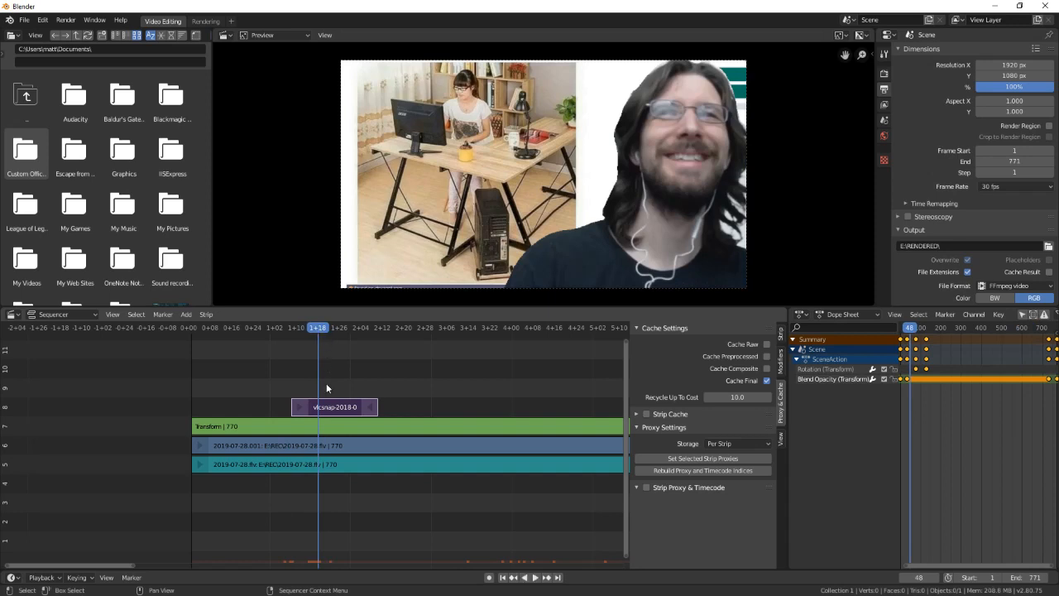
right_click(328, 388)
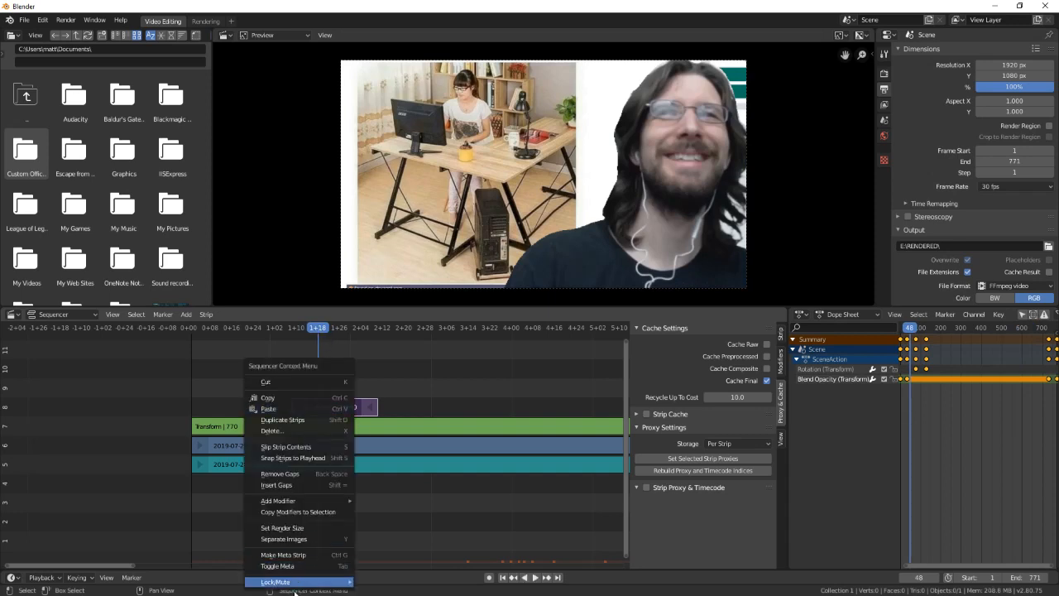
mouse_move(285, 447)
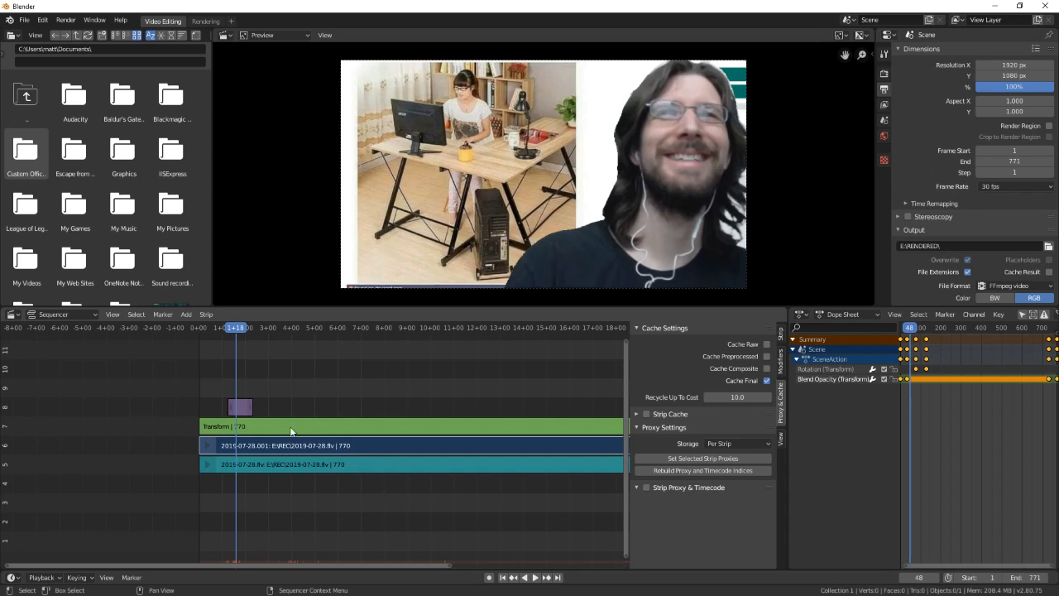
right_click(292, 430)
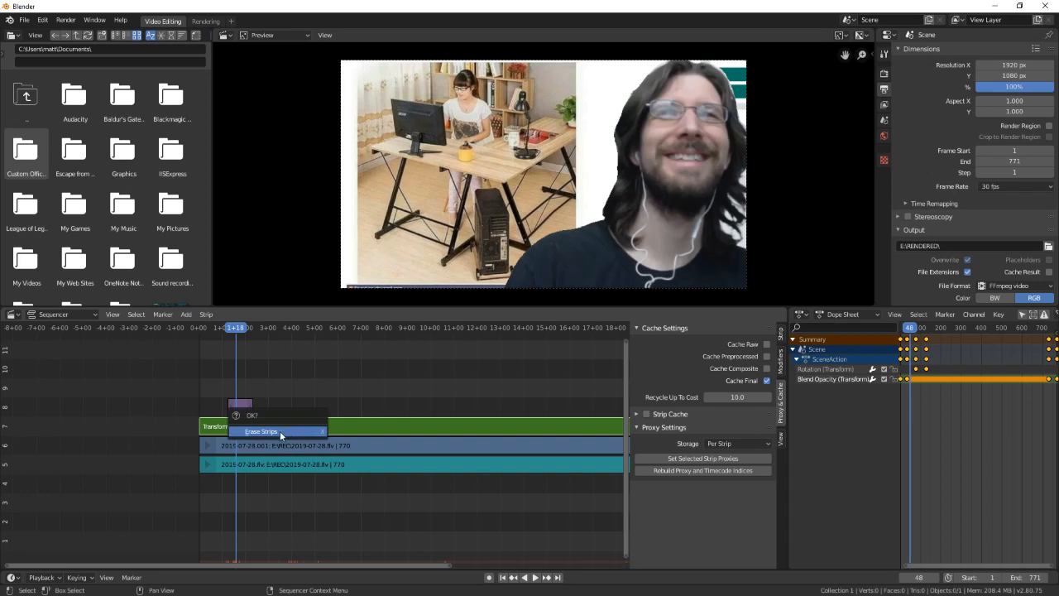
click(261, 430)
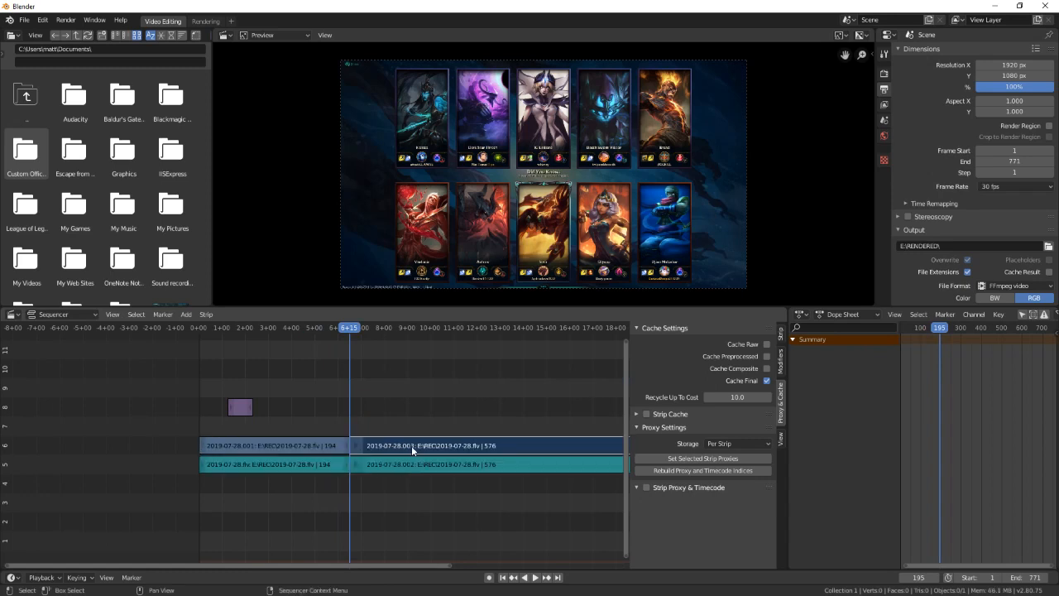
Cut the footage at frame 8+15 and raise its later halves into higher channels
drag(489, 446, 488, 387)
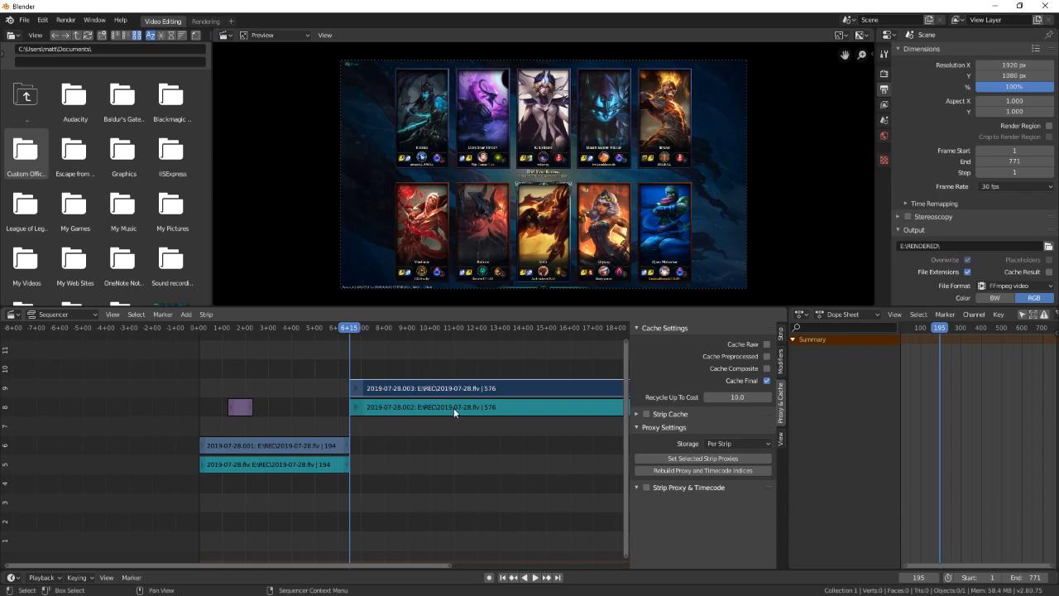
Start Render Animation (Ctrl+F12) so the sequence renders in a separate window
click(67, 20)
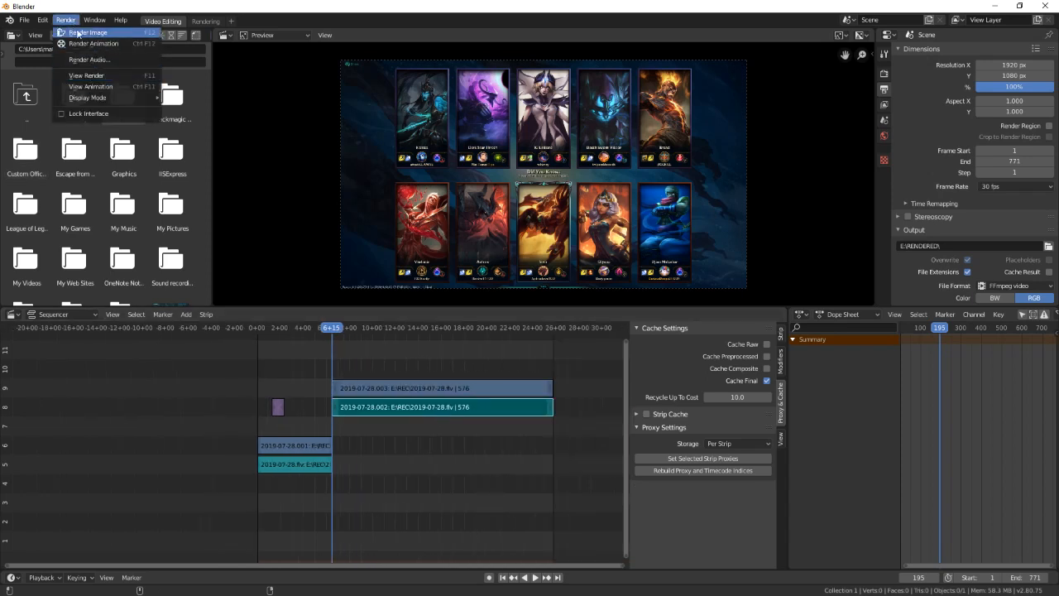
mouse_move(92, 43)
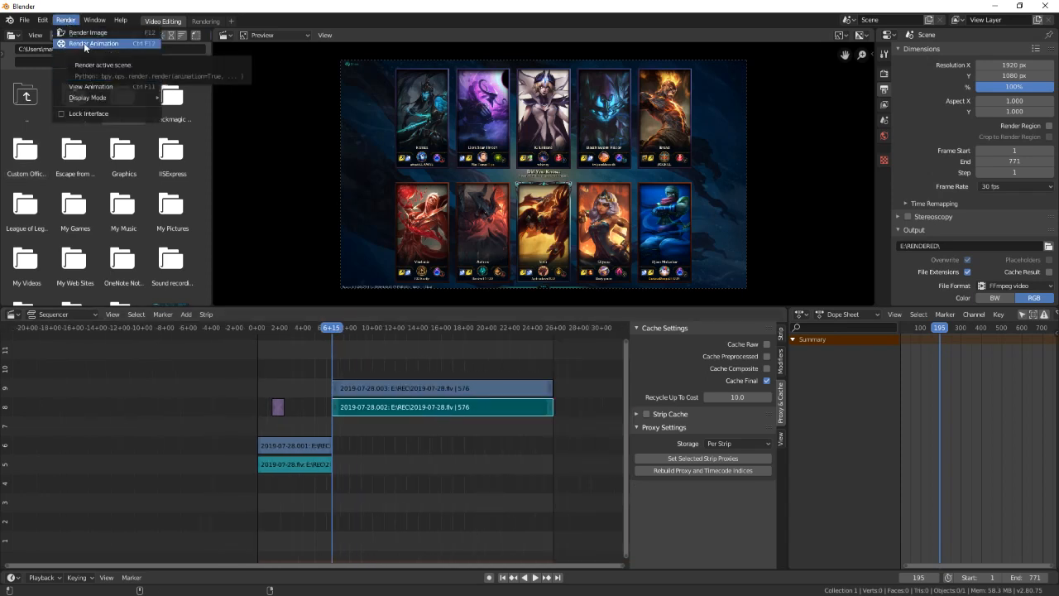
click(93, 43)
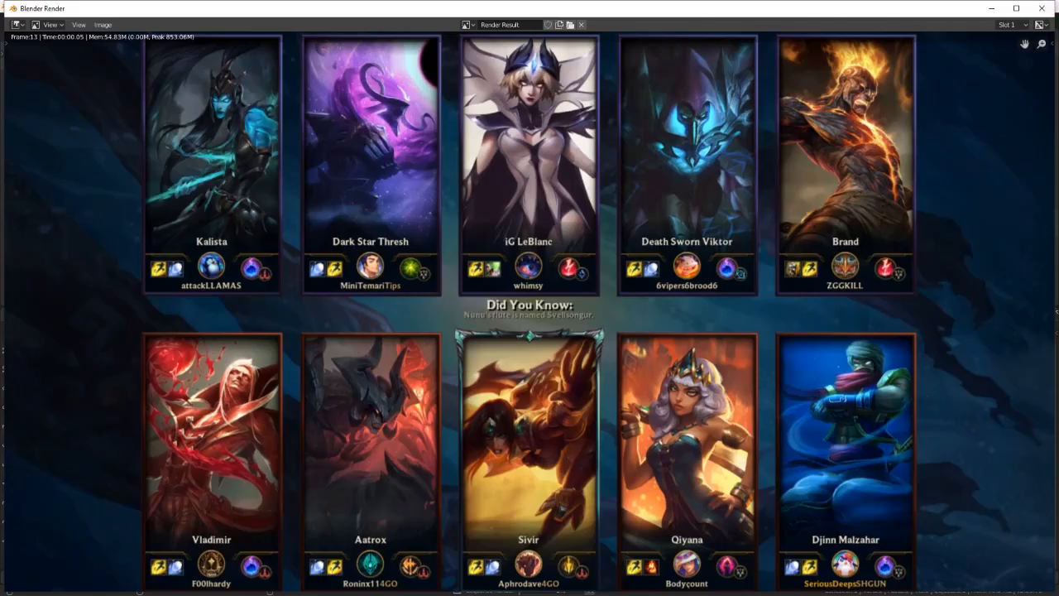